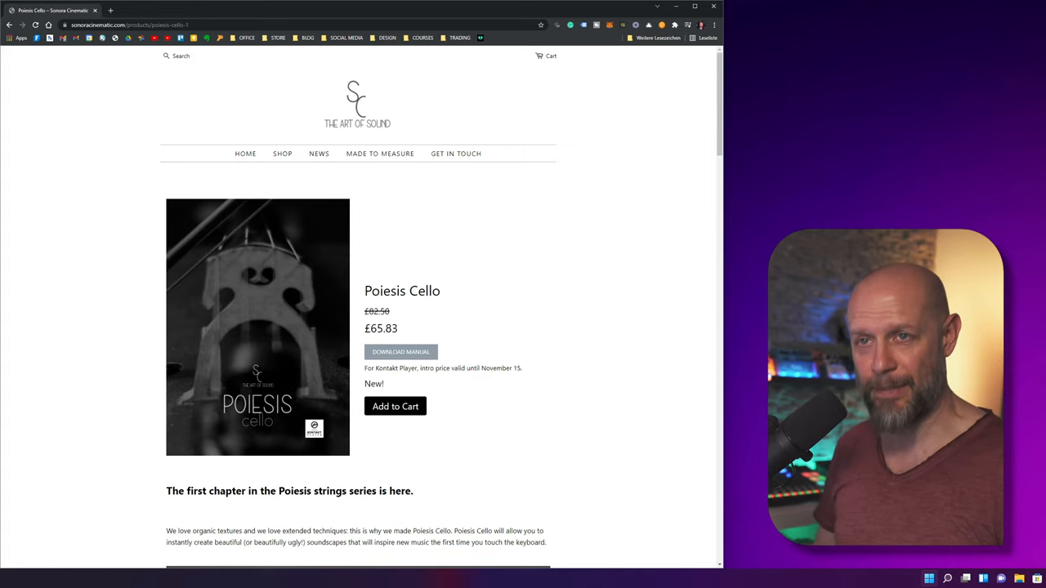
mouse_move(752, 238)
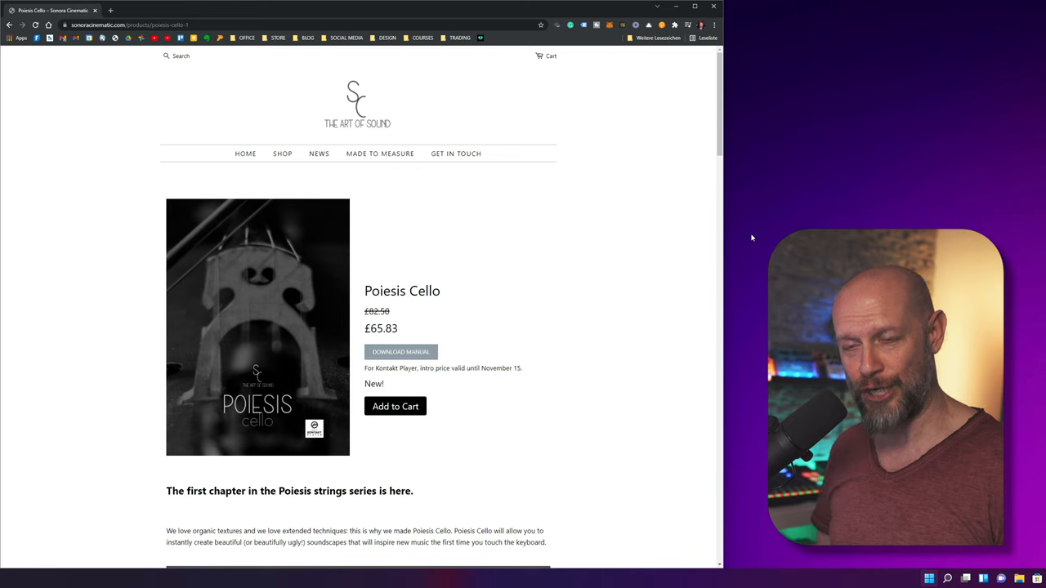
mouse_move(666, 250)
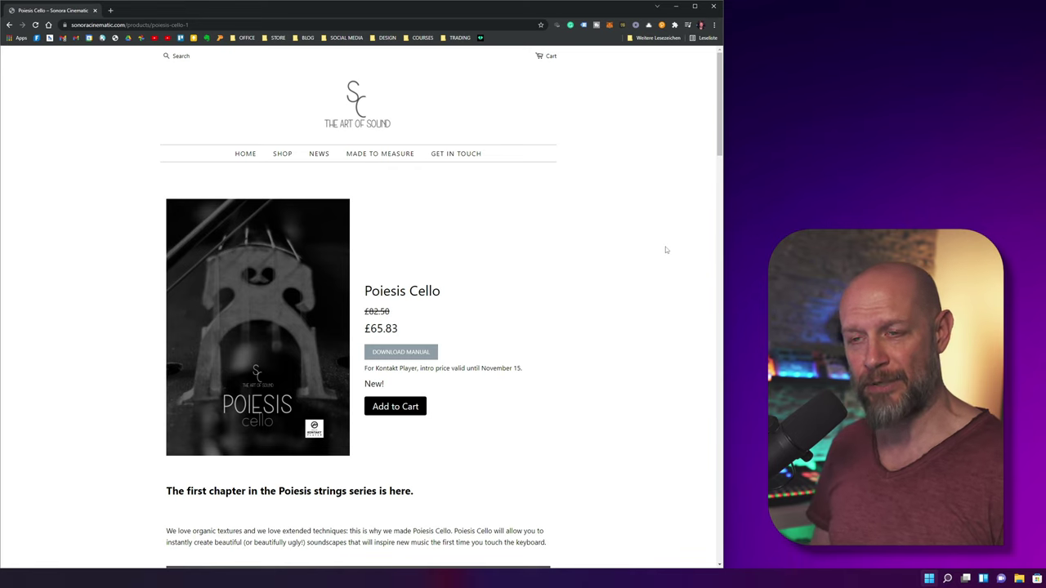
mouse_move(515, 323)
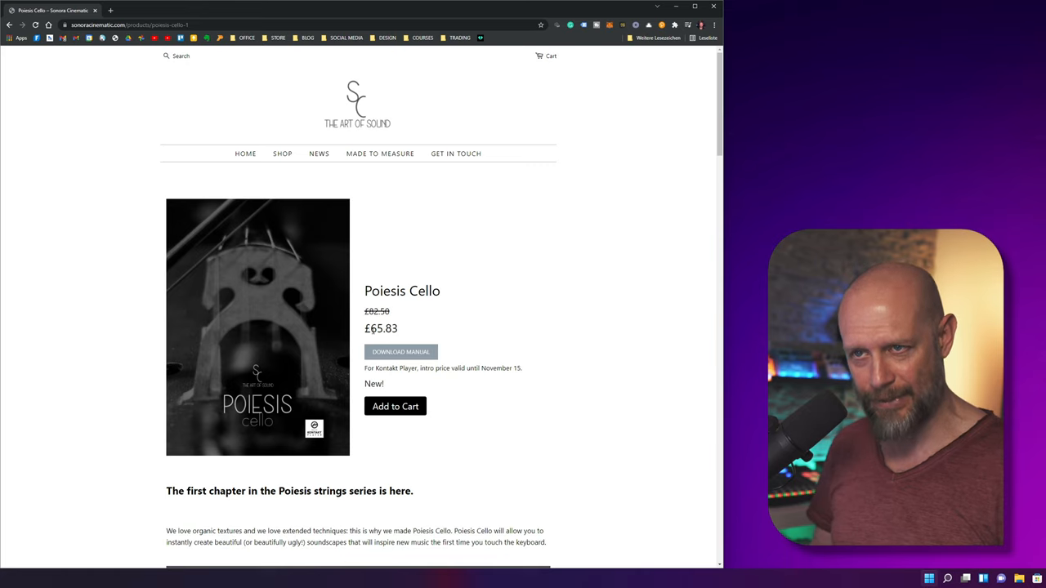
mouse_move(499, 349)
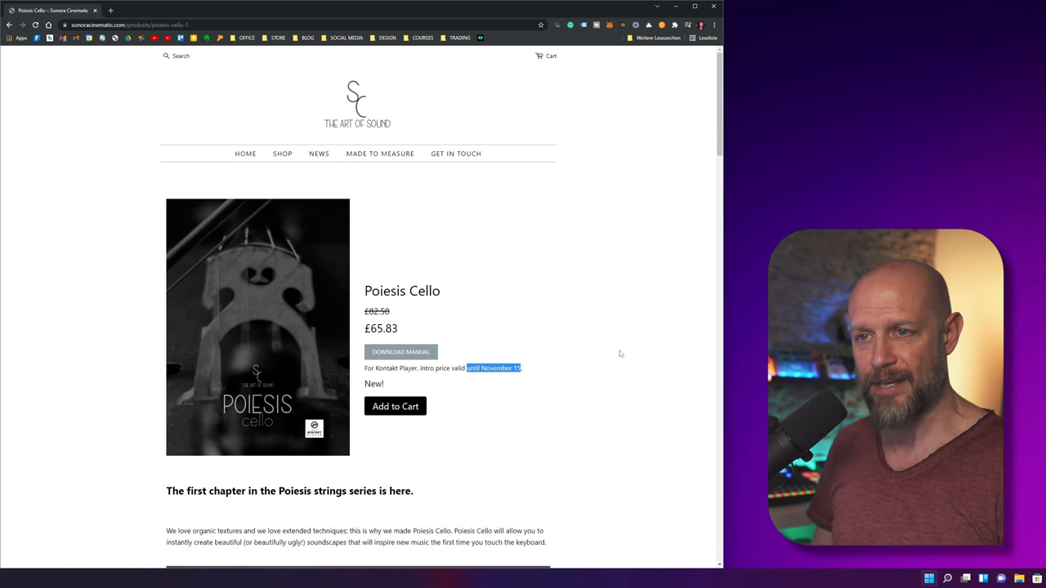
Scroll the Poiesis Cello product page down past the videos to 'The patches.' section
scroll("down", 3)
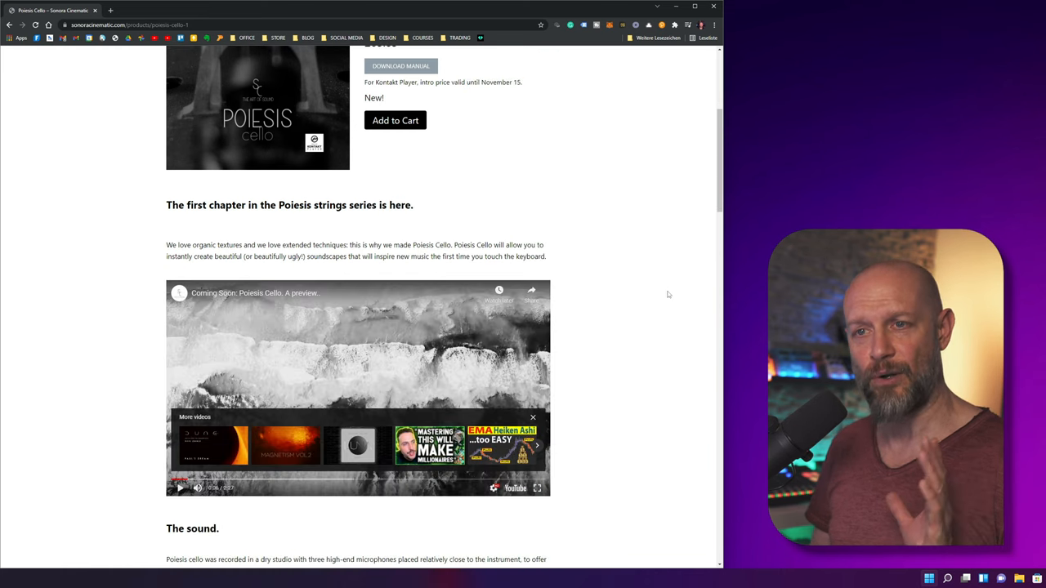
scroll("down", 3)
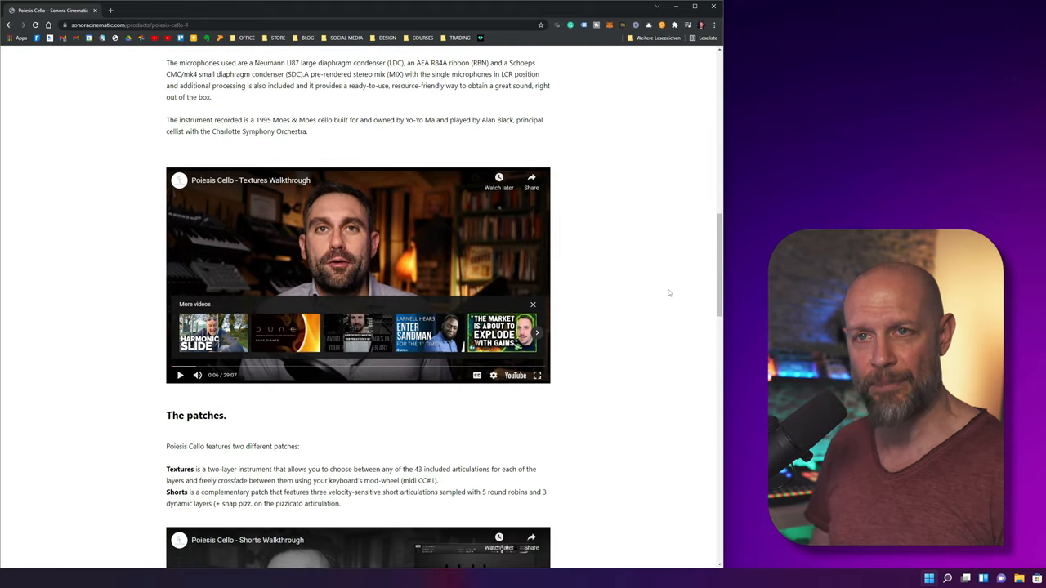
scroll("up", 3)
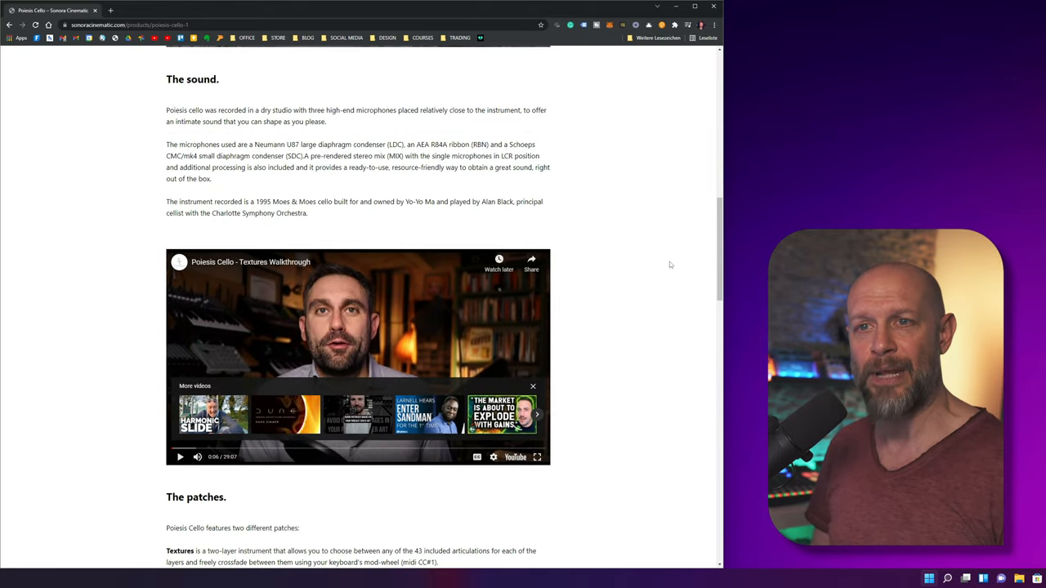
mouse_move(308, 262)
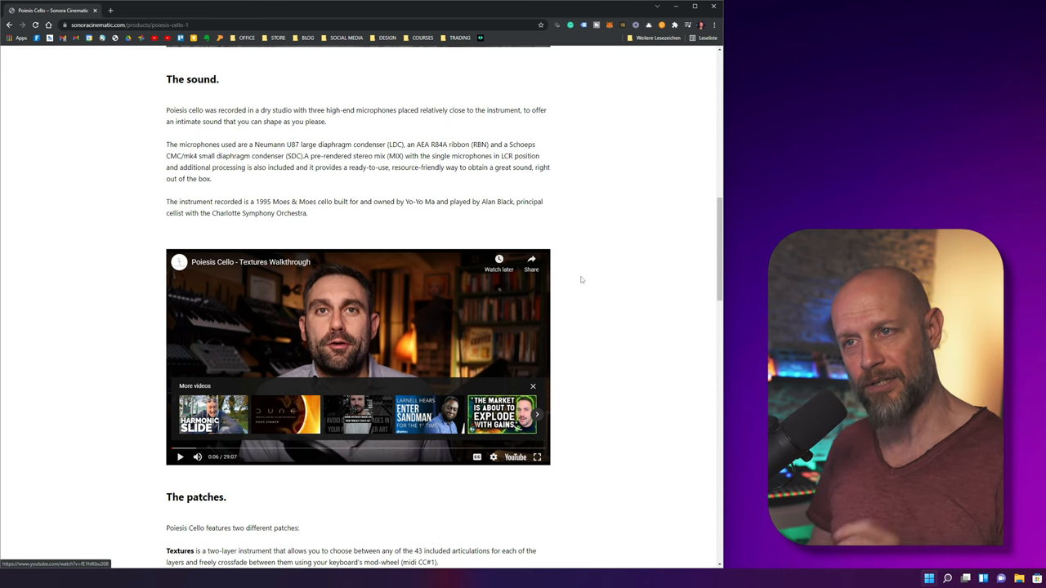
scroll("down", 3)
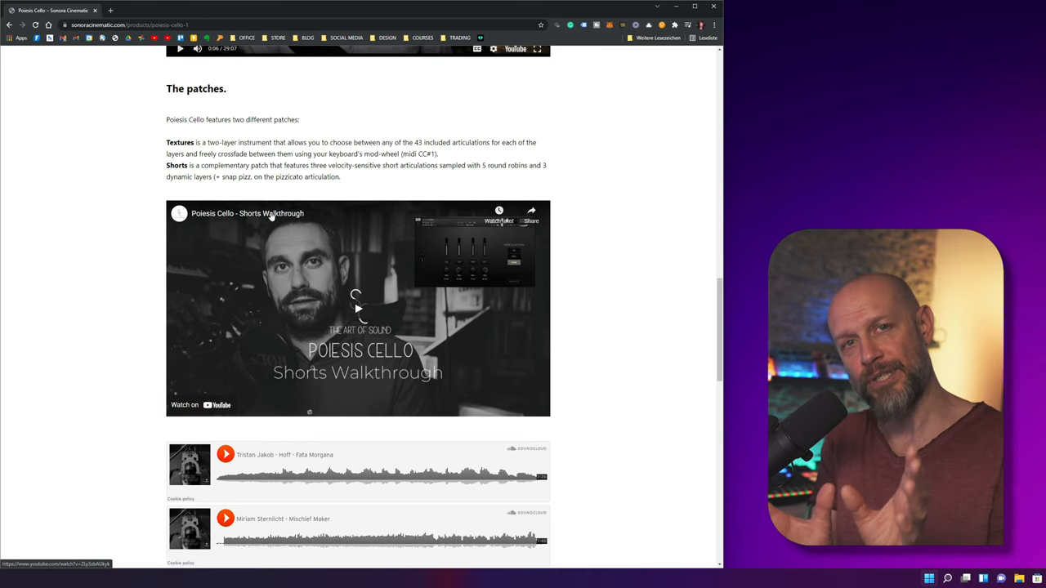
mouse_move(458, 209)
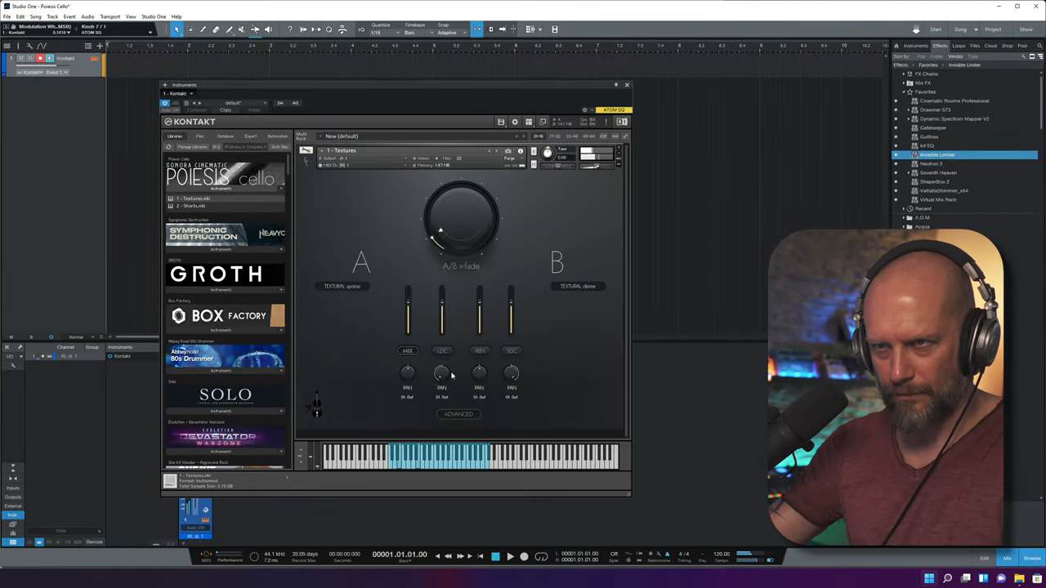
Sweep the Textures A/B x-fade knob from the sparse layer to the dense layer and back
left_click_drag(462, 216, 440, 206)
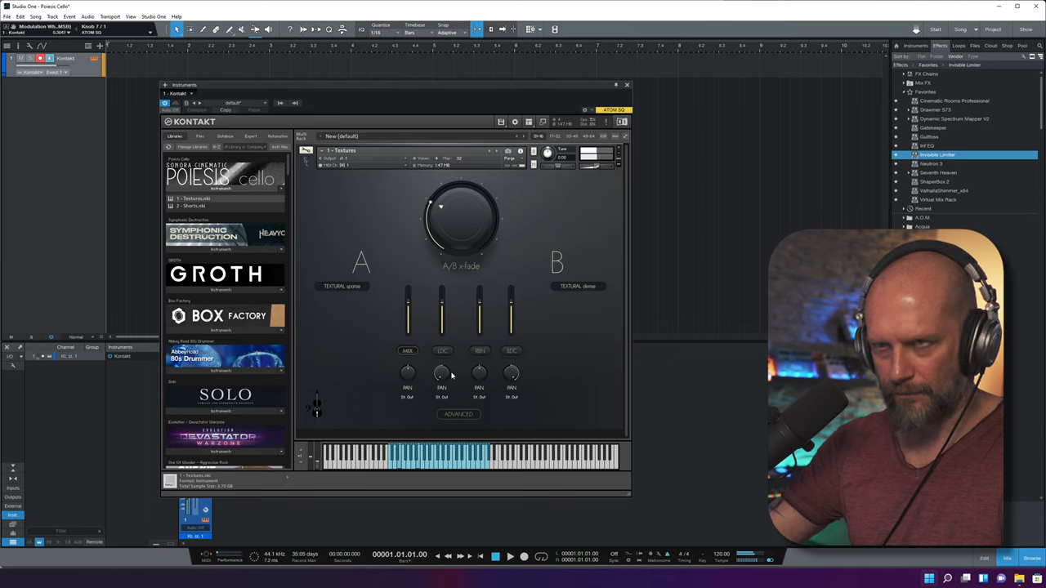
left_click_drag(441, 233, 461, 196)
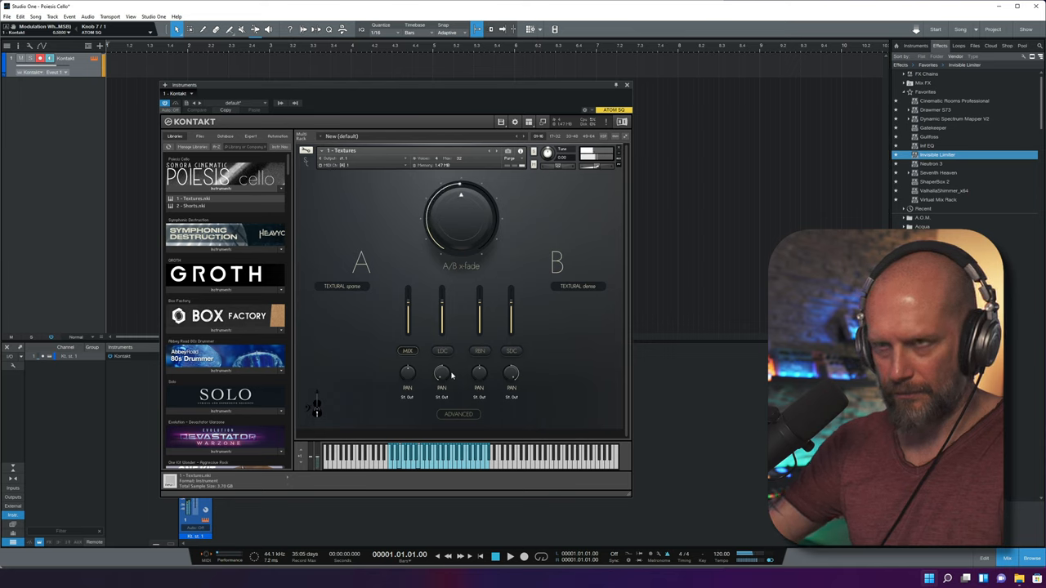
left_click_drag(460, 217, 482, 208)
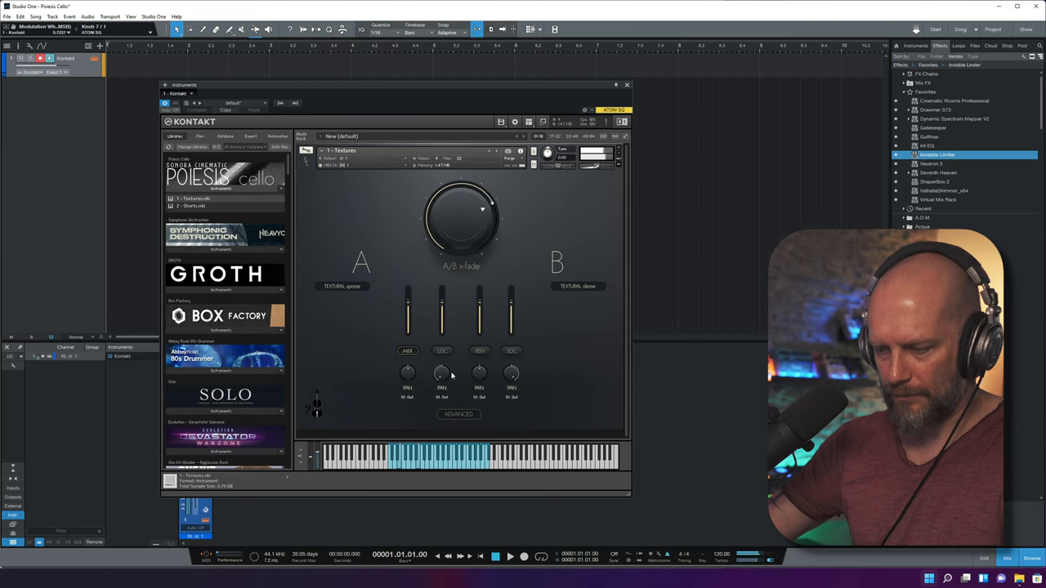
left_click_drag(482, 208, 476, 235)
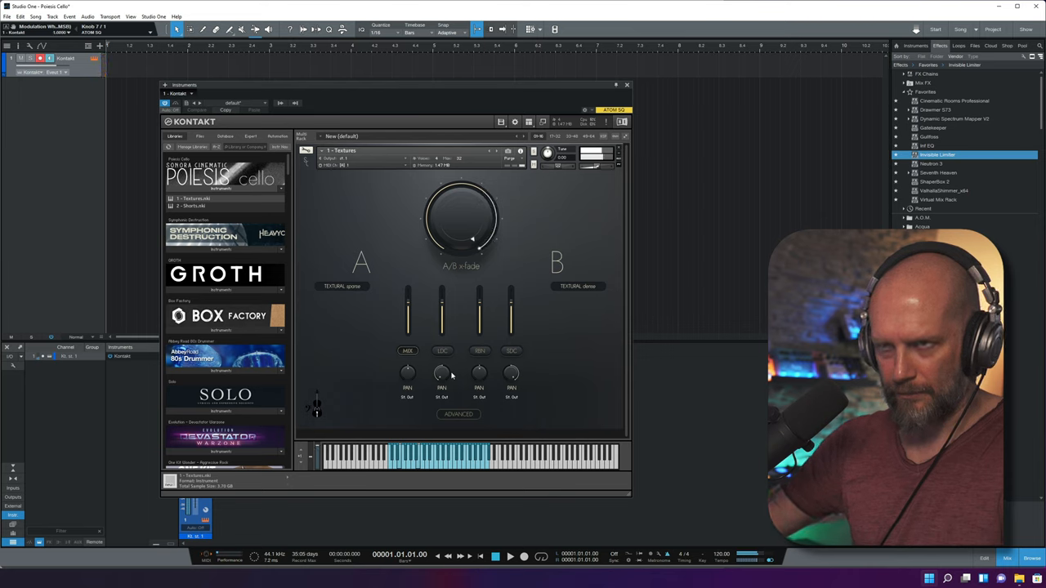
left_click_drag(472, 238, 482, 227)
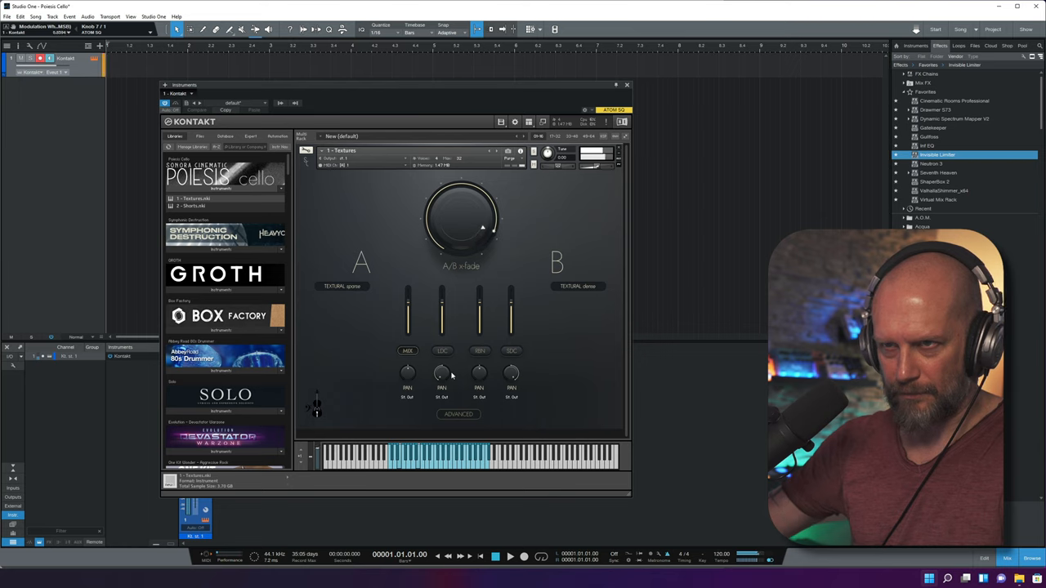
left_click_drag(486, 229, 462, 196)
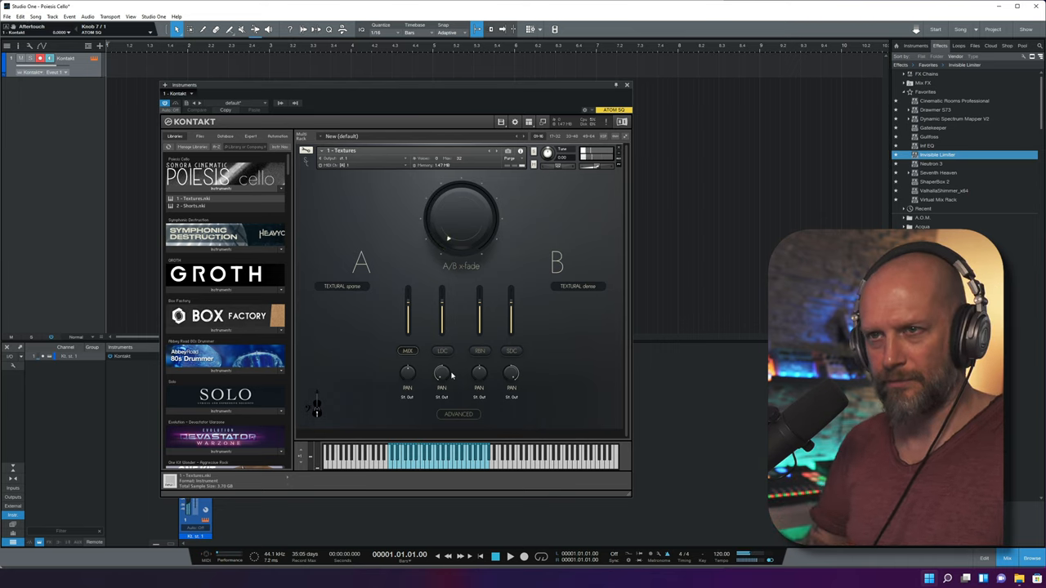
Sweep the A/B x-fade between the sul ponticello and motions layers
left_click_drag(447, 237, 437, 217)
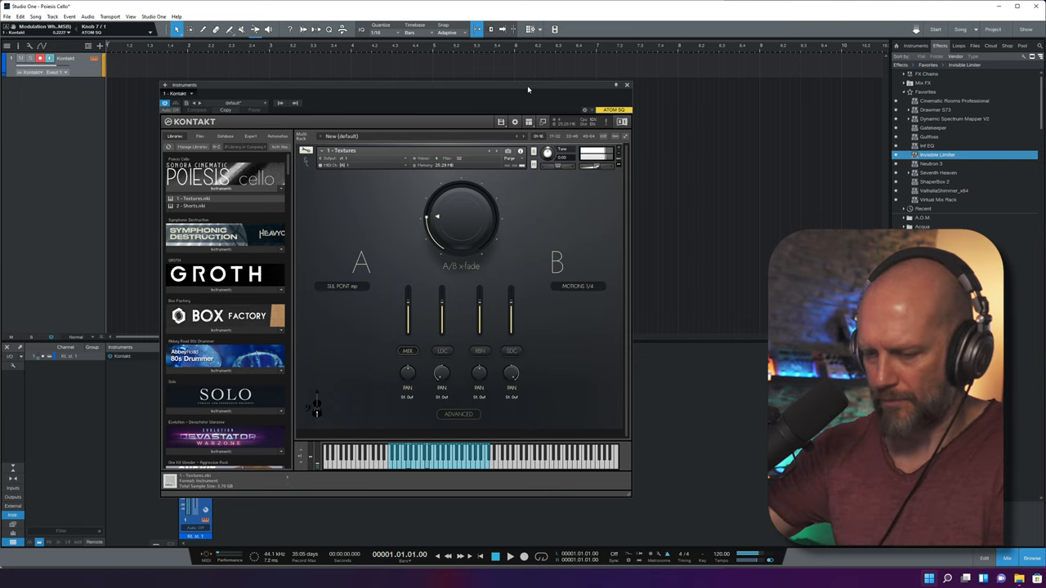
left_click_drag(436, 217, 482, 212)
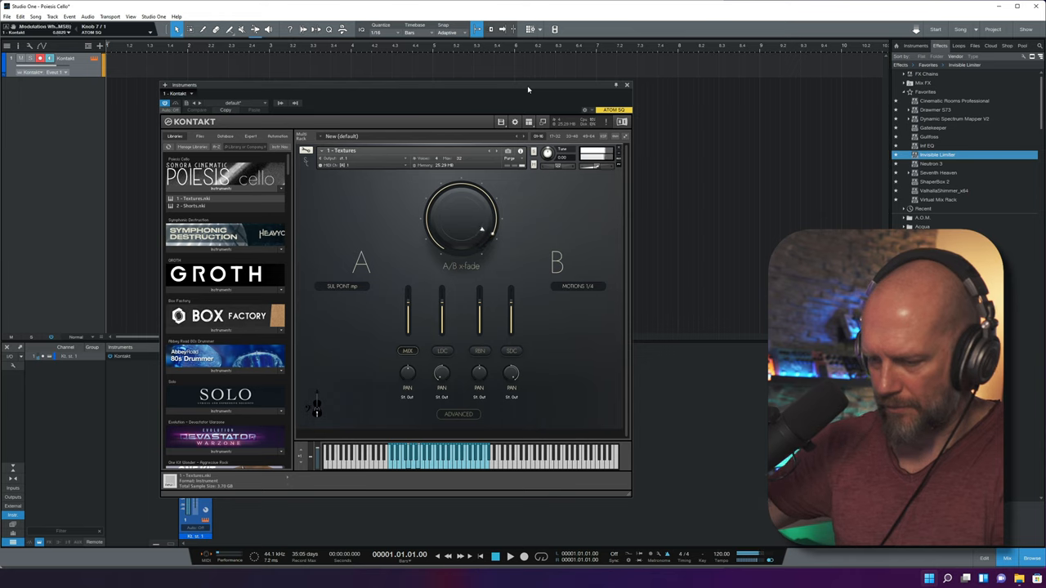
left_click_drag(461, 237, 457, 197)
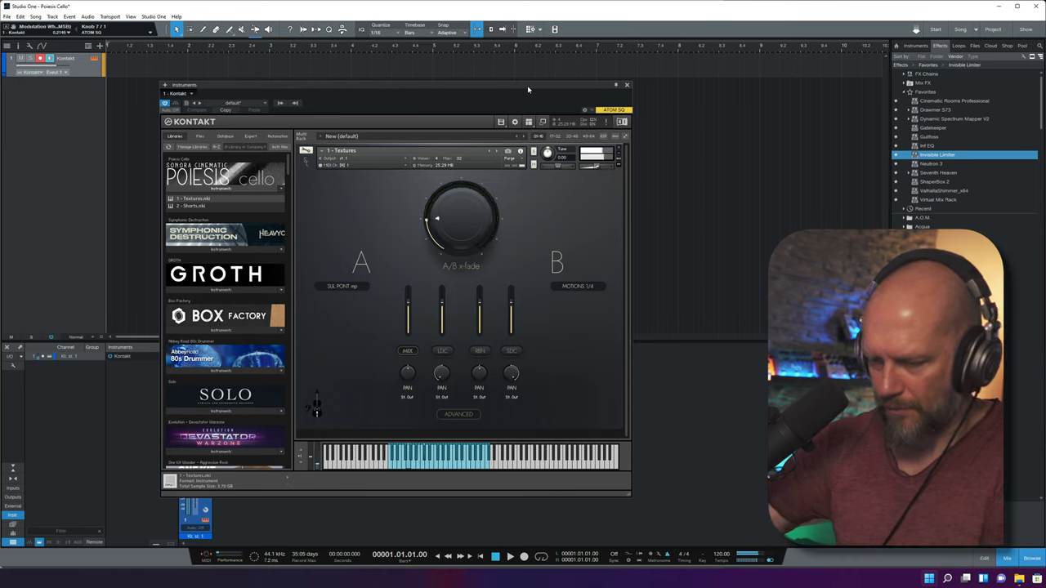
left_click_drag(437, 218, 478, 241)
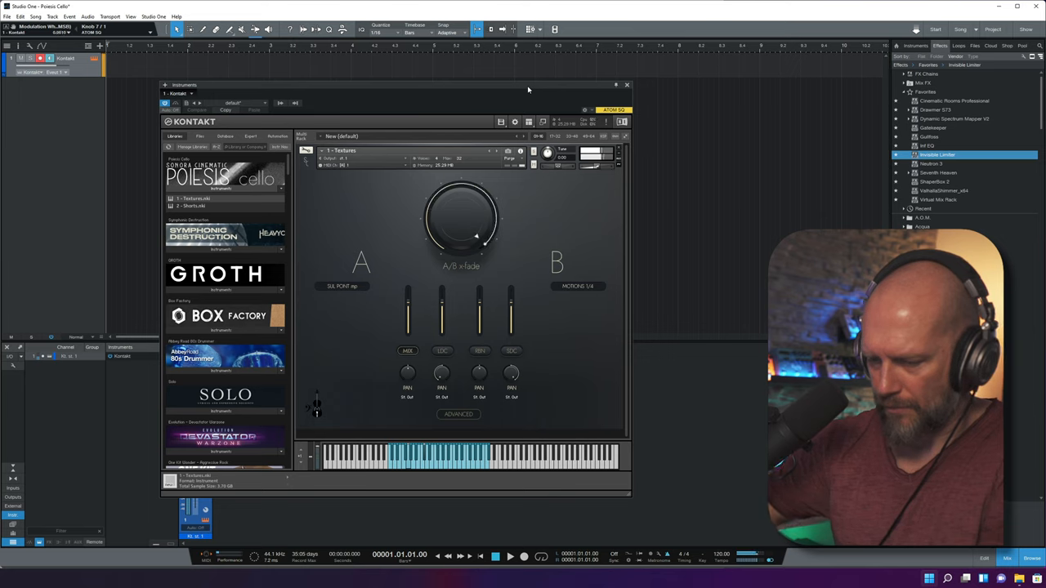
left_click_drag(461, 237, 482, 209)
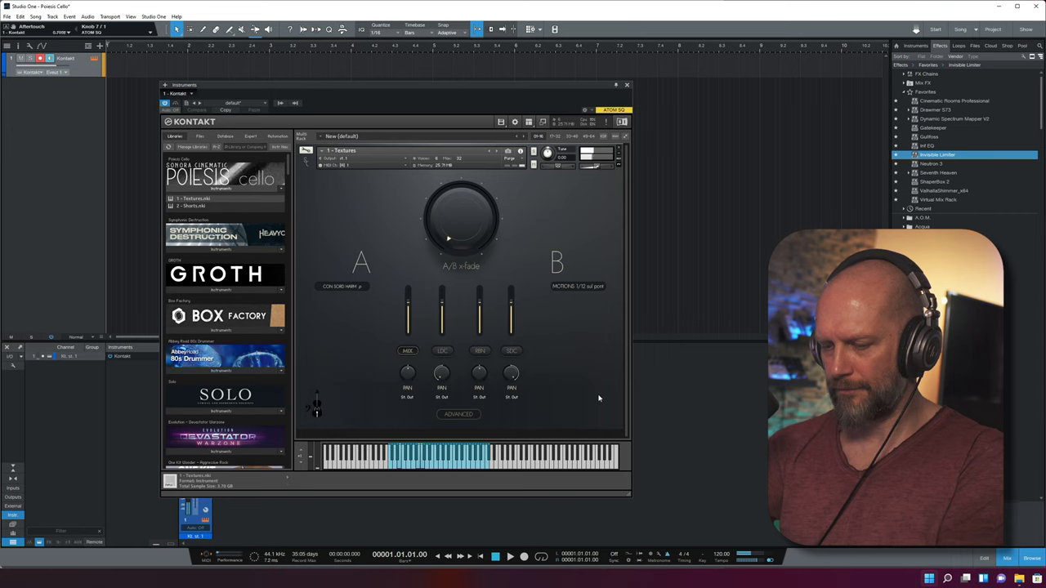
Blend the A/B x-fade between CON SORD HARM p and MOTIONS 1/12 sul pont
left_click_drag(447, 238, 438, 224)
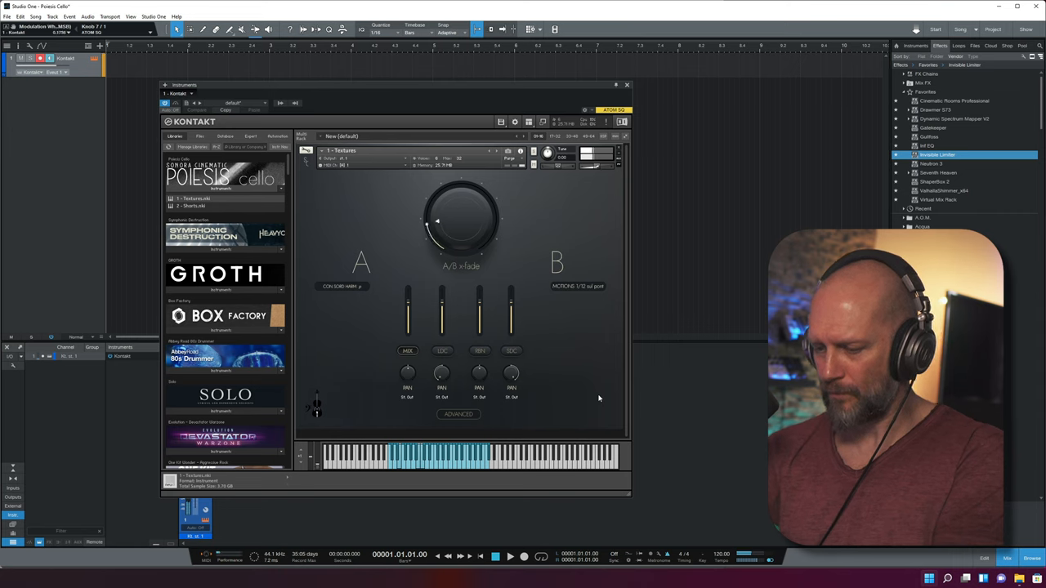
left_click_drag(437, 221, 465, 196)
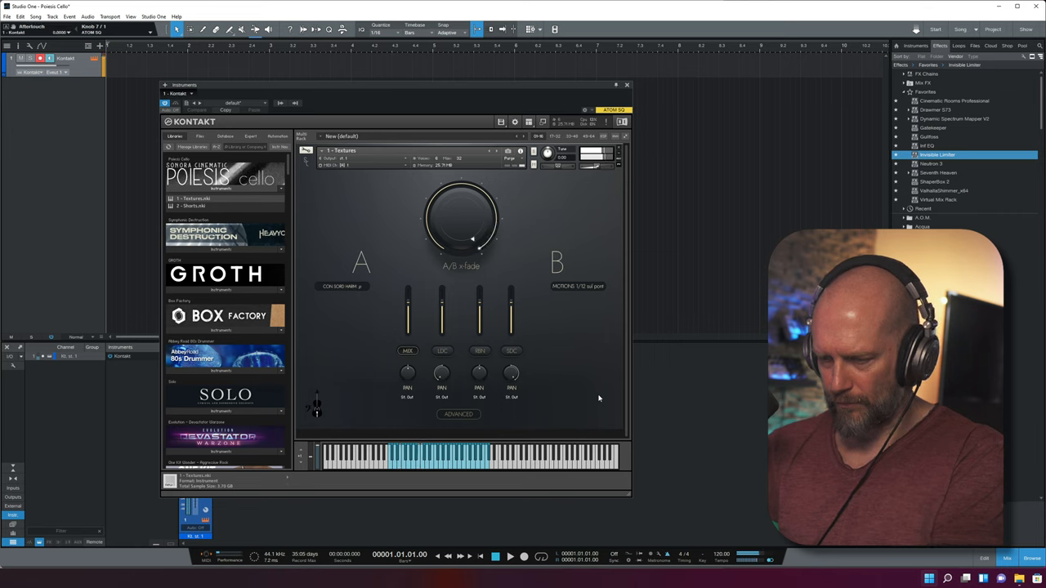
left_click_drag(472, 237, 448, 237)
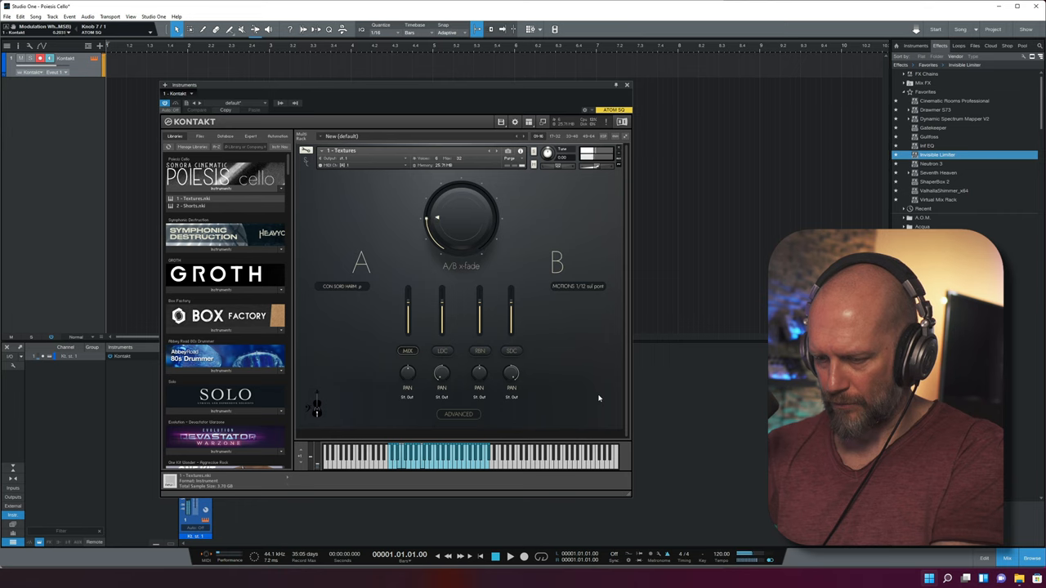
left_click_drag(437, 216, 482, 208)
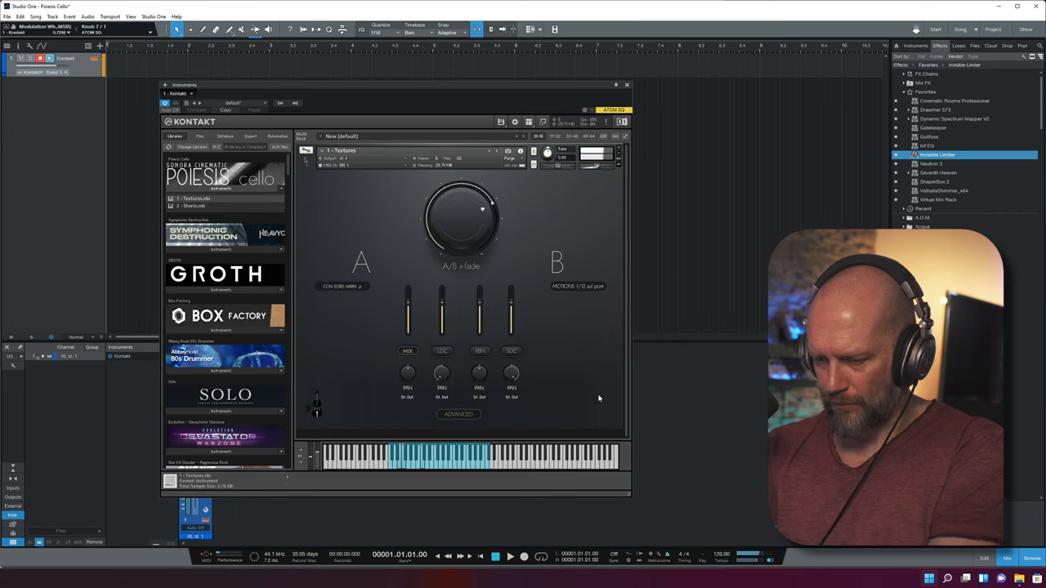
left_click_drag(462, 216, 473, 237)
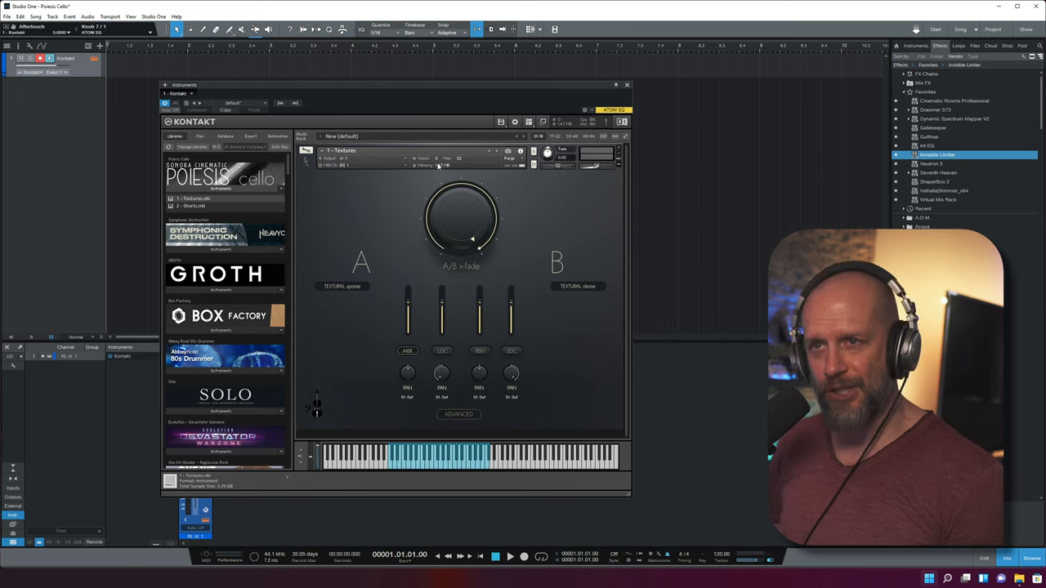
mouse_move(603, 261)
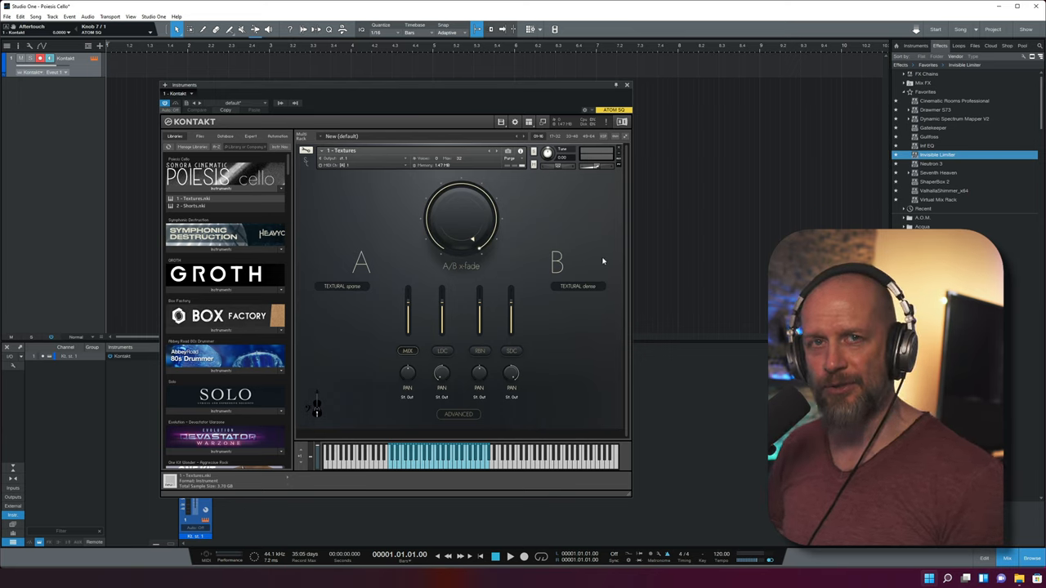
mouse_move(599, 309)
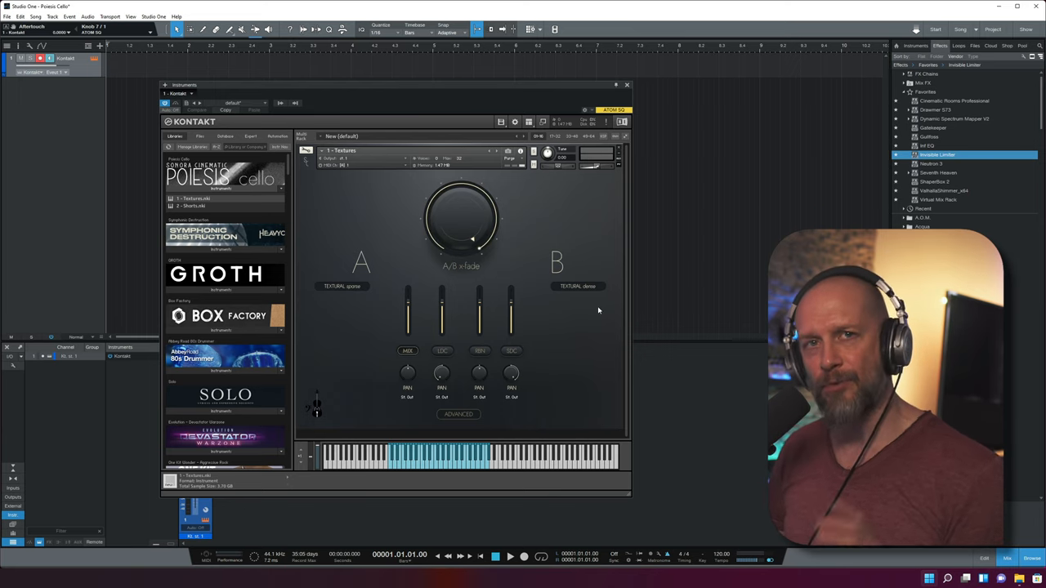
mouse_move(548, 337)
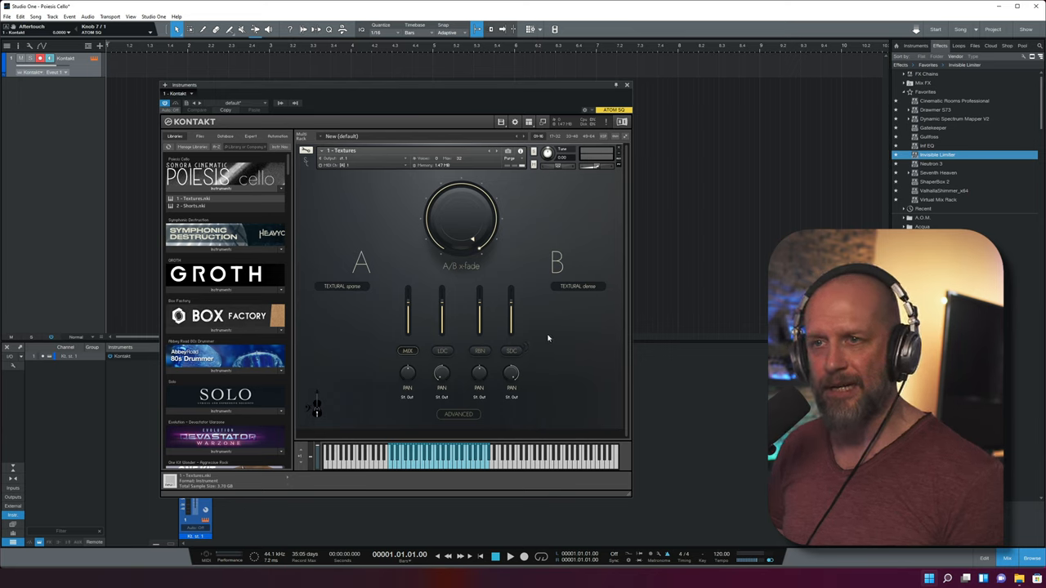
mouse_move(578, 314)
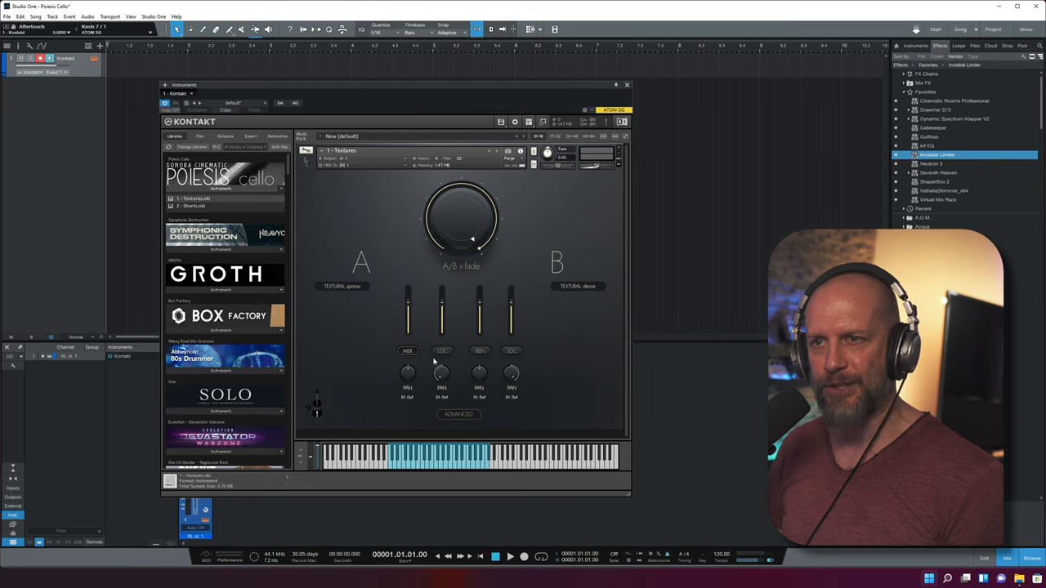
mouse_move(567, 373)
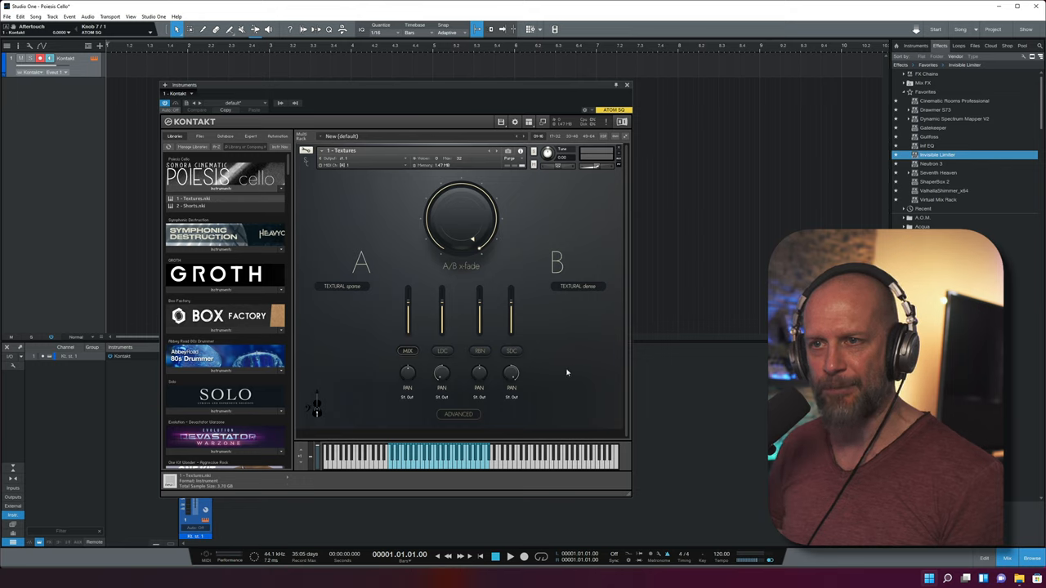
left_click(458, 414)
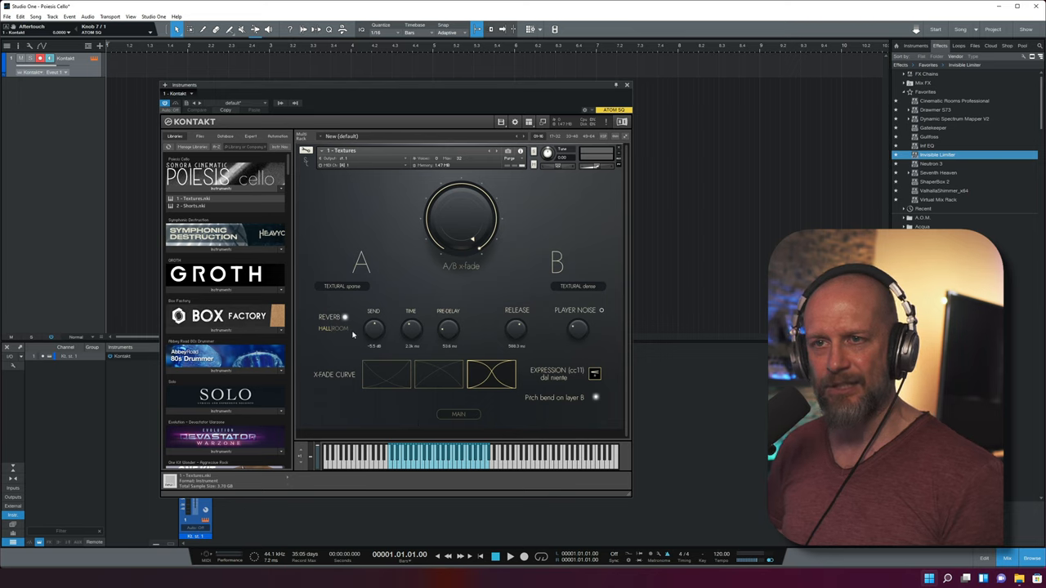
mouse_move(413, 390)
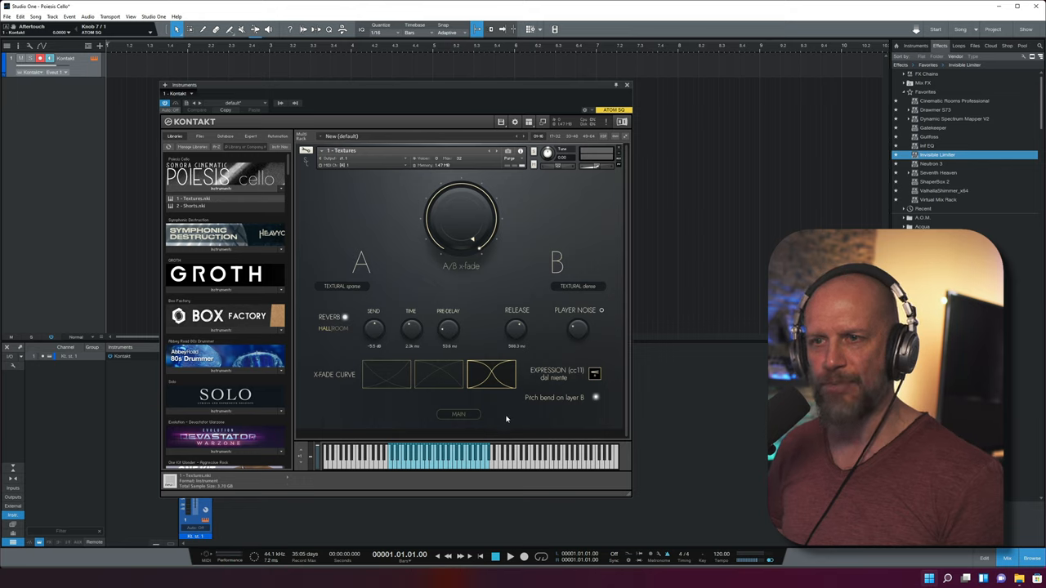
left_click(458, 415)
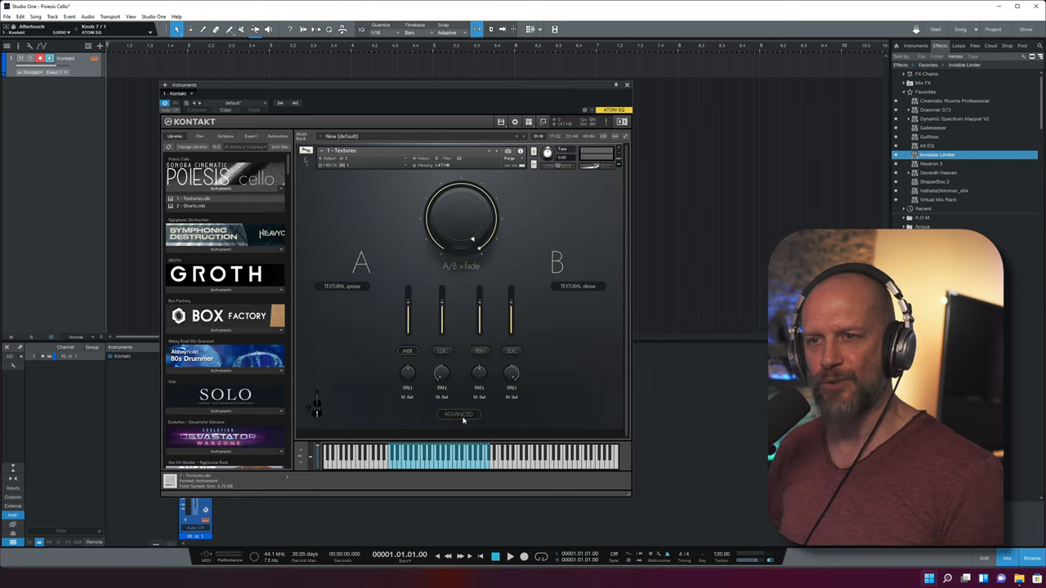
Nudge the A/B blend, then pick MOTIONS 1/8 sul pont for layer B from the articulation grid
left_click_drag(471, 237, 448, 238)
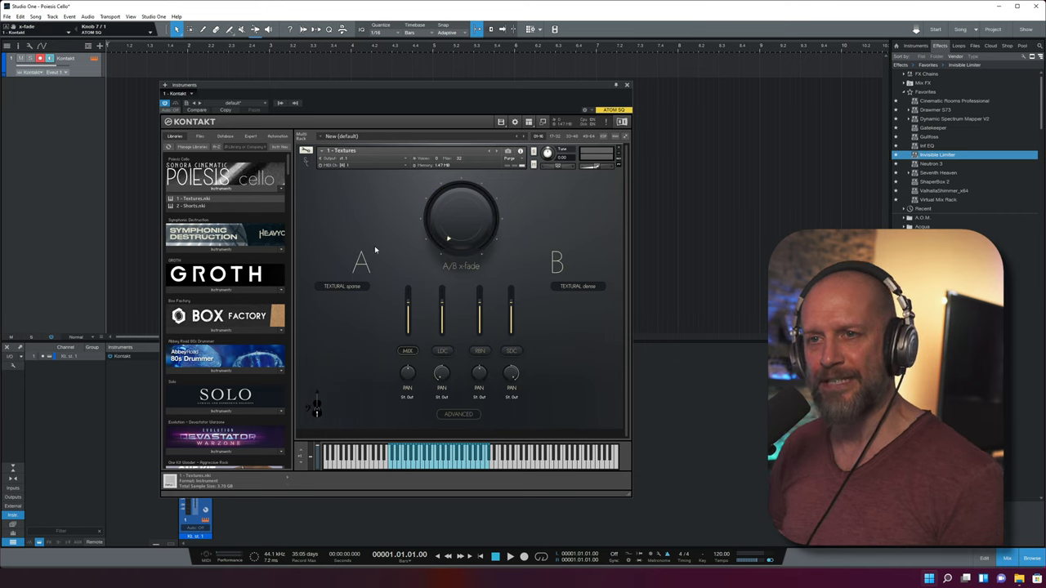
mouse_move(343, 295)
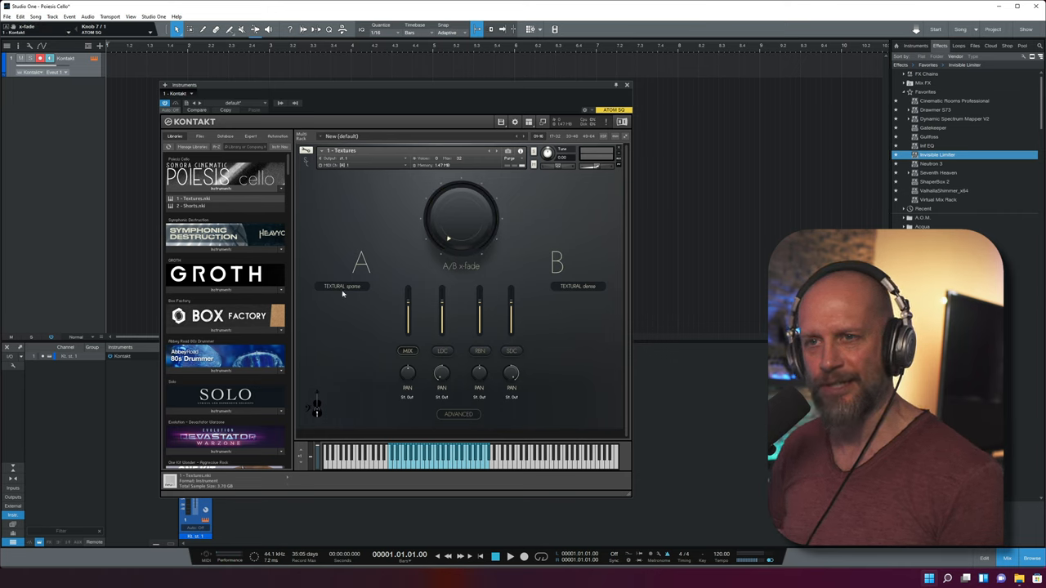
left_click(342, 286)
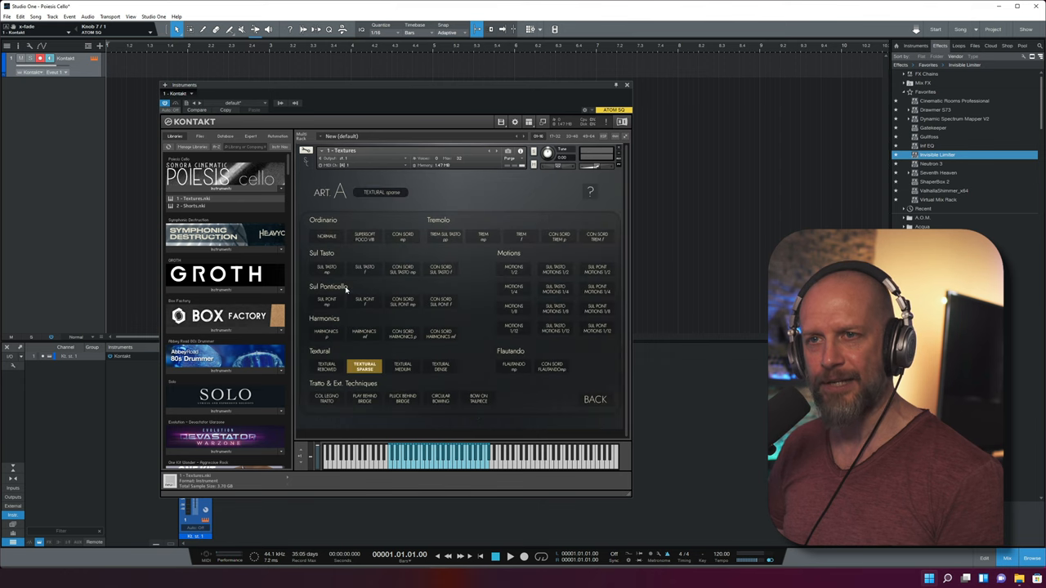
mouse_move(579, 308)
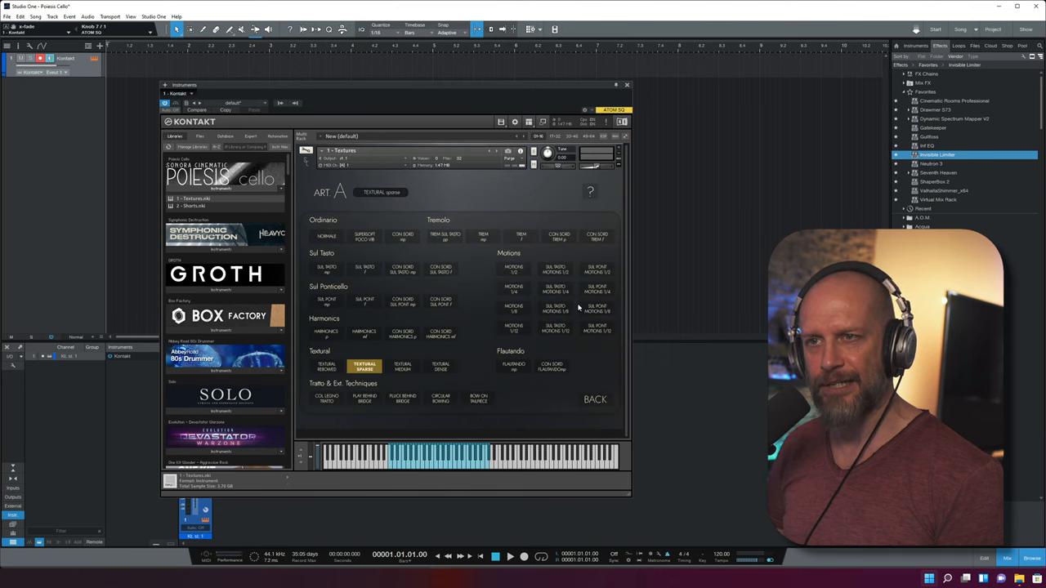
mouse_move(414, 232)
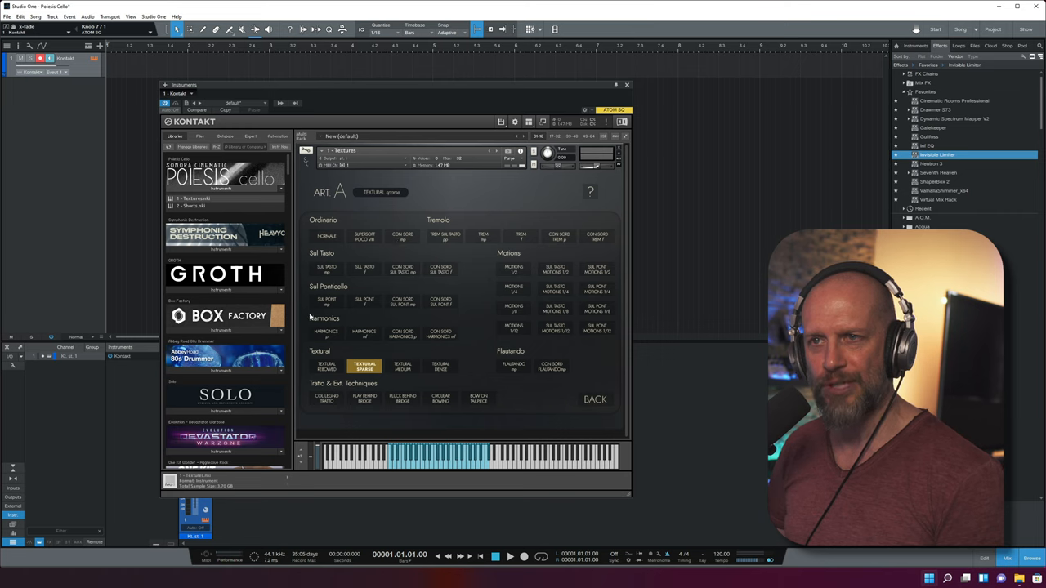
mouse_move(325, 335)
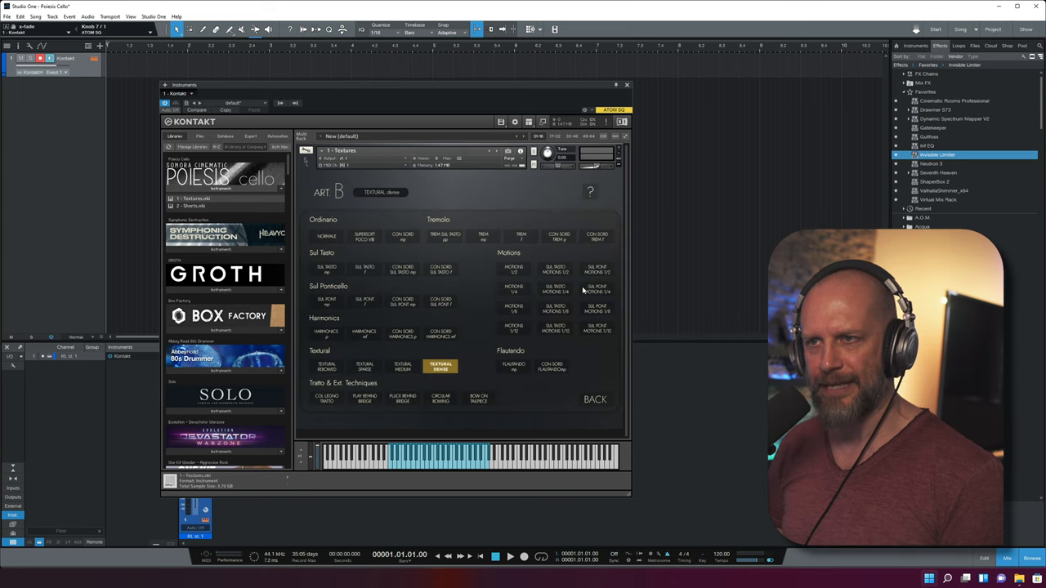
mouse_move(562, 344)
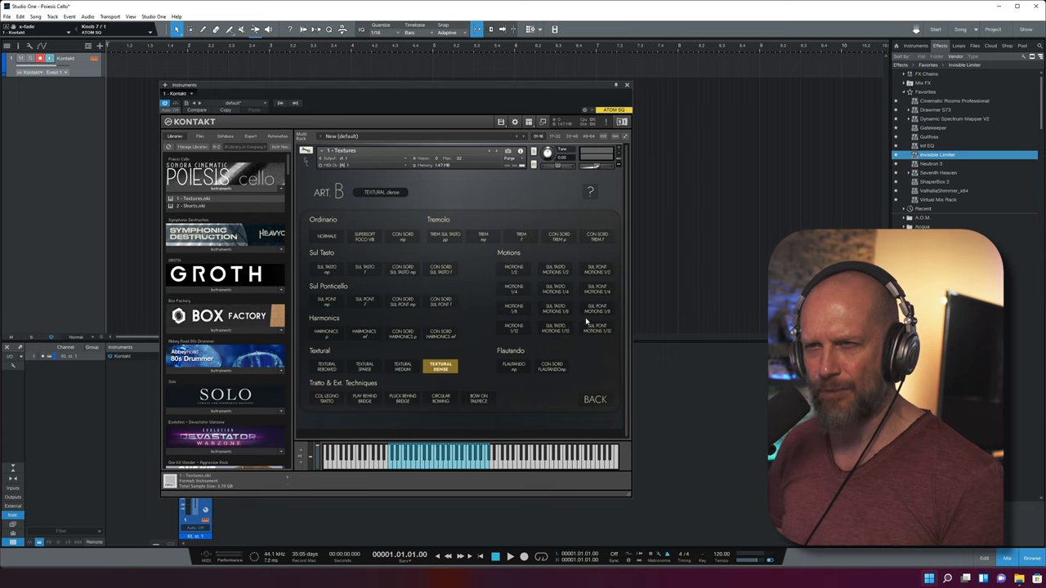
left_click(597, 308)
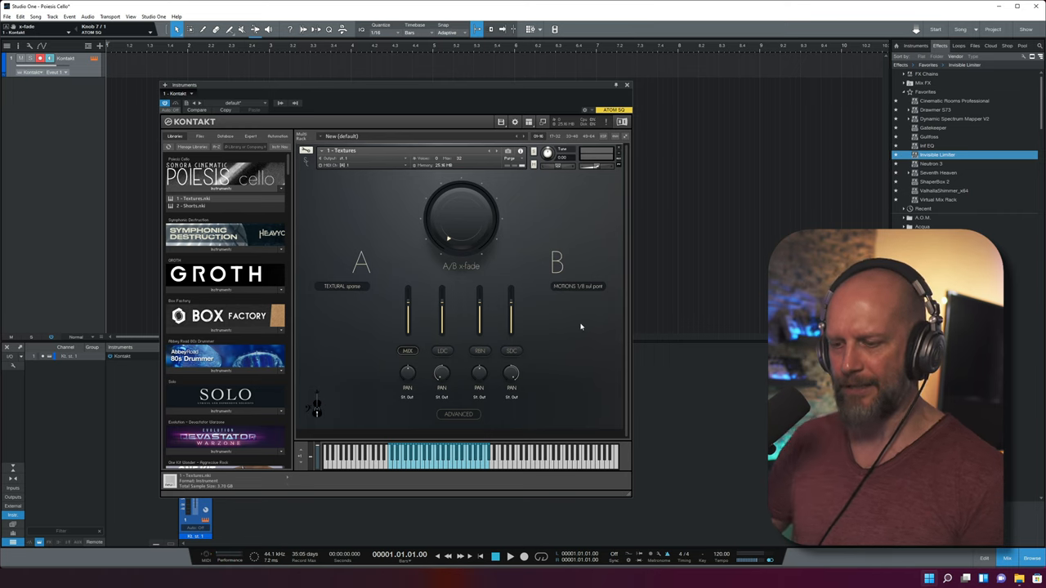
Sweep the A/B x-fade between the MOTIONS 1/8 and CON SORD TREM f layers
left_click_drag(447, 238, 451, 196)
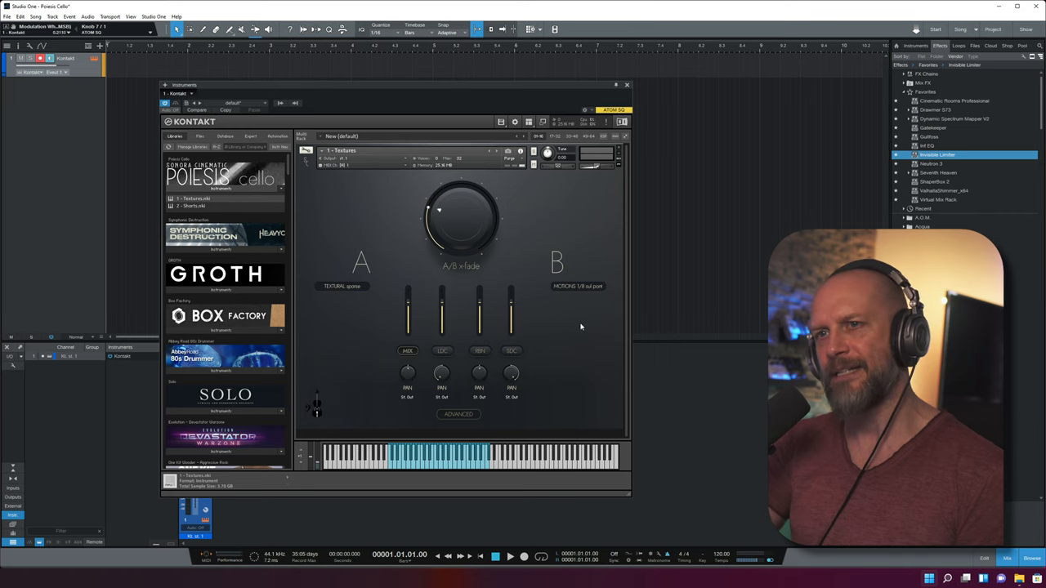
left_click_drag(438, 210, 472, 238)
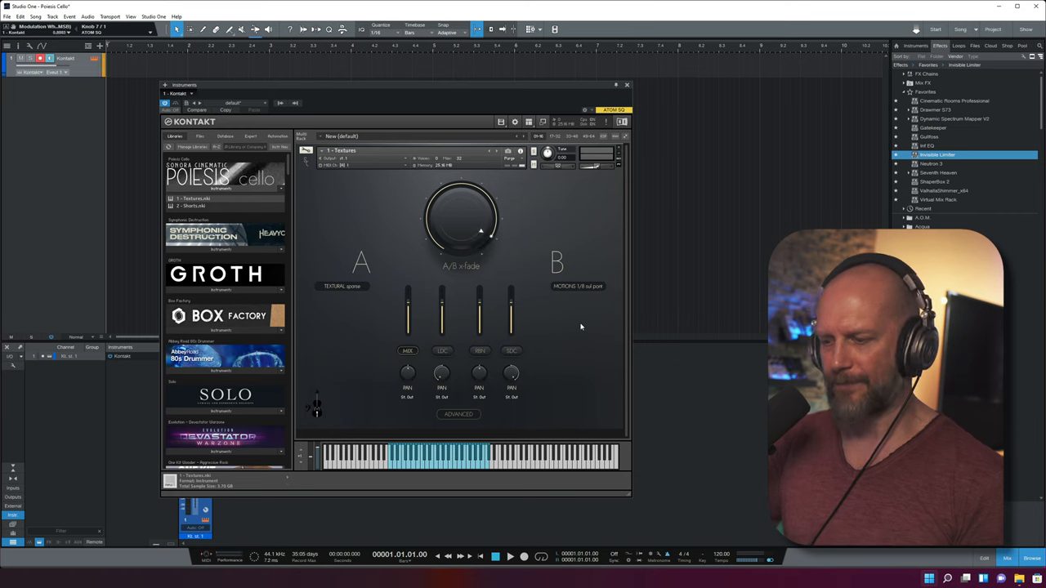
left_click_drag(482, 233, 441, 233)
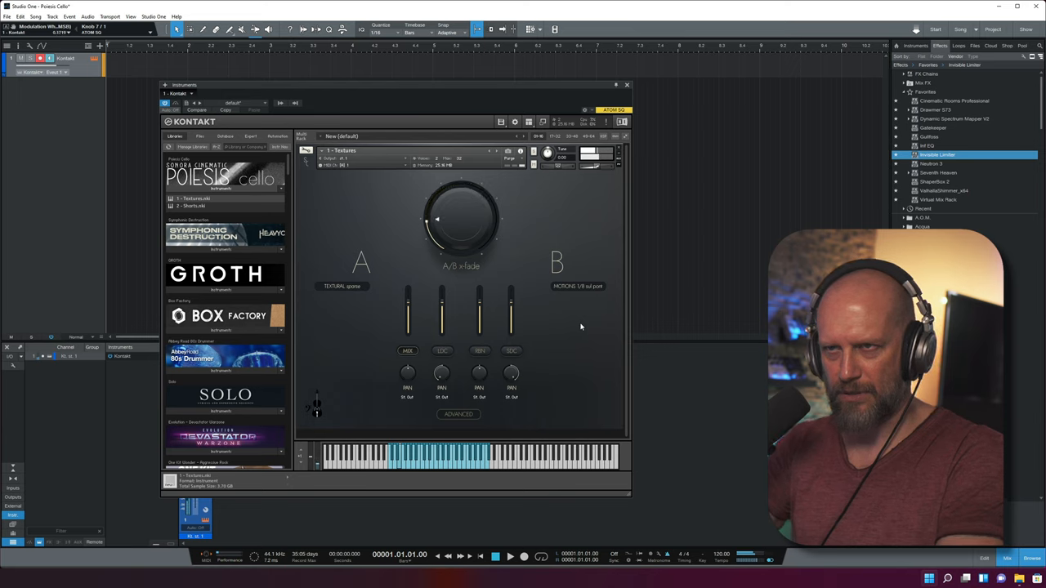
left_click_drag(437, 219, 447, 237)
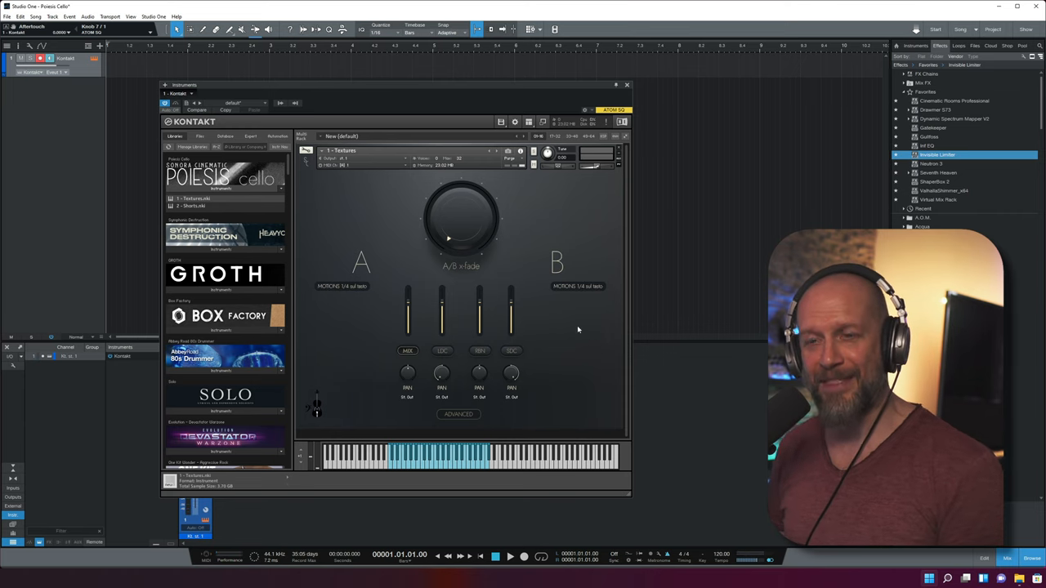
mouse_move(354, 293)
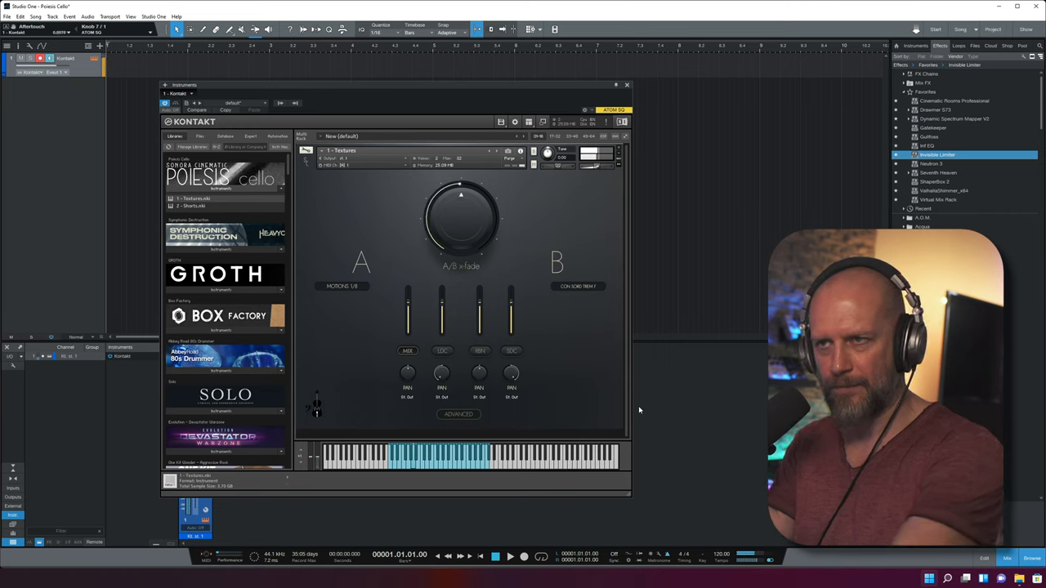
left_click_drag(460, 212, 473, 237)
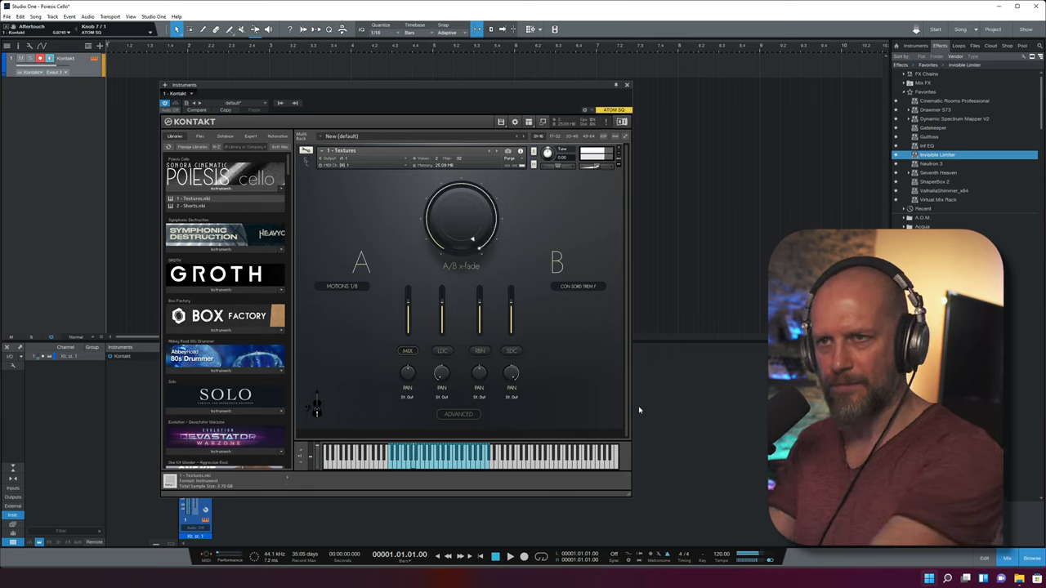
left_click_drag(472, 237, 466, 196)
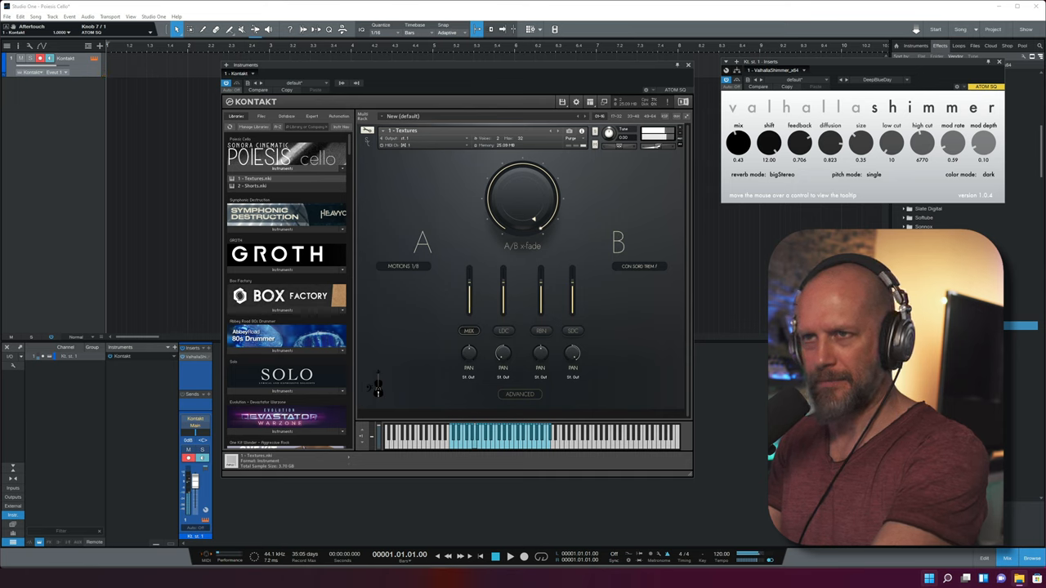
Sweep the A/B layer crossfade with the Valhalla Shimmer reverb active
left_click_drag(531, 219, 527, 176)
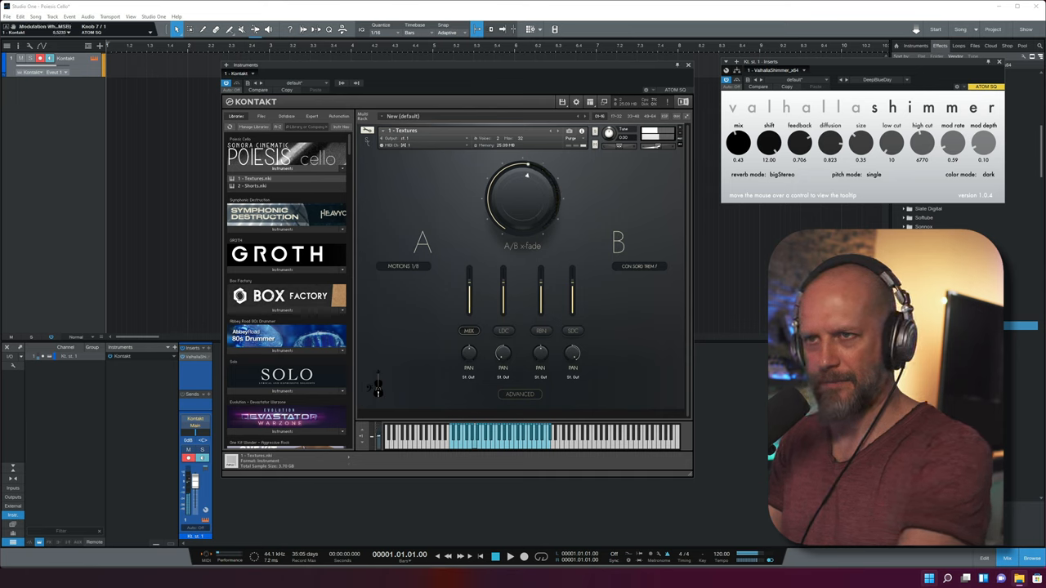
left_click_drag(527, 172, 509, 218)
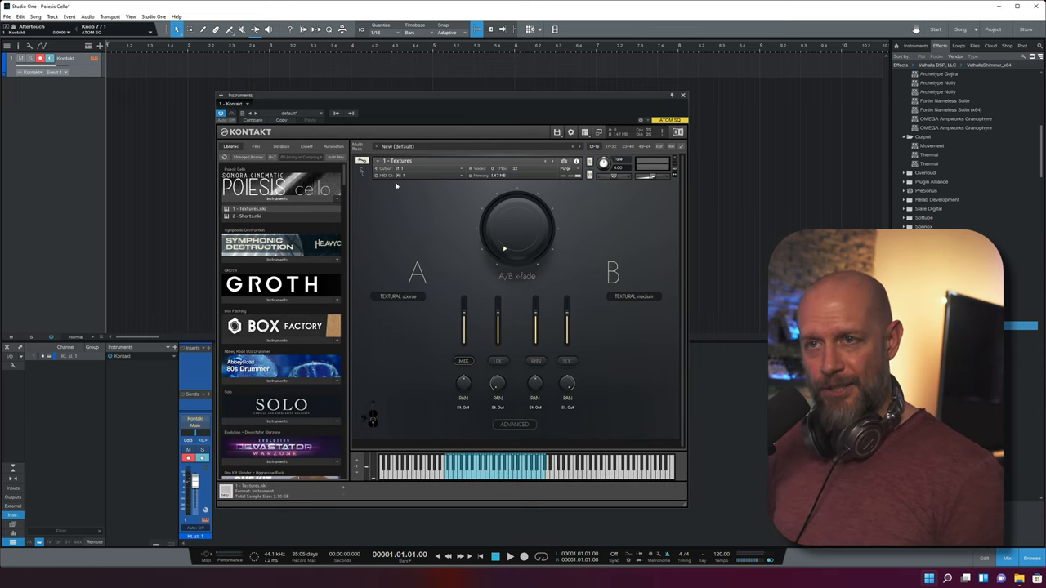
mouse_move(388, 305)
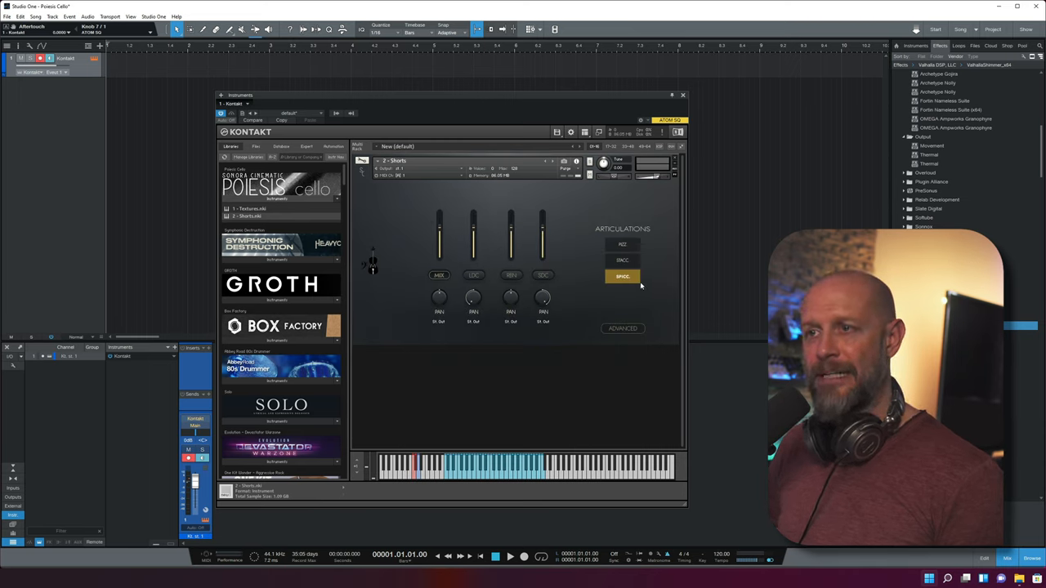
View the Shorts patch's ADVANCED reverb settings and select the PIZZ and STACC articulations
left_click(622, 328)
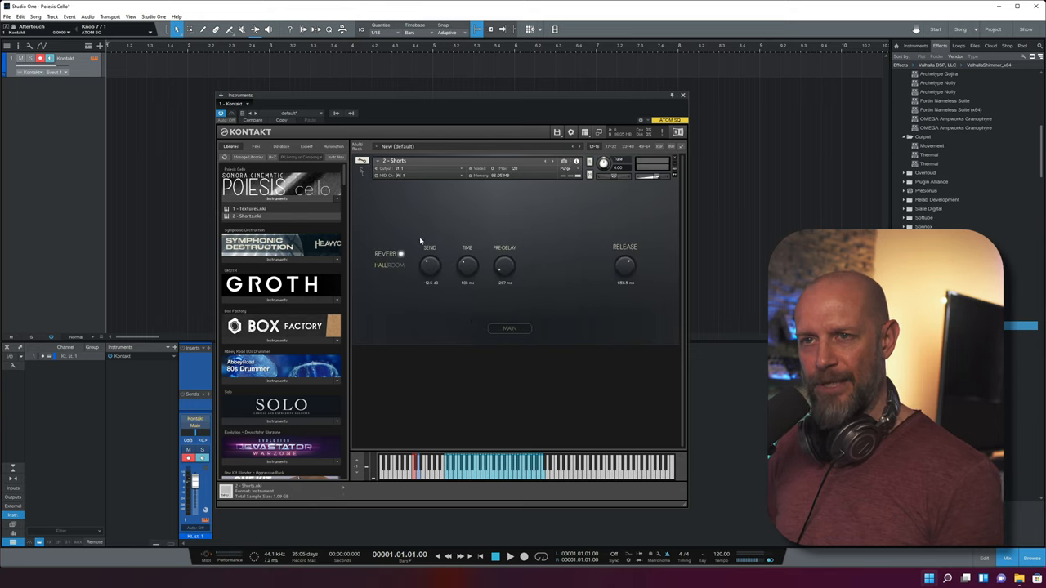
mouse_move(496, 316)
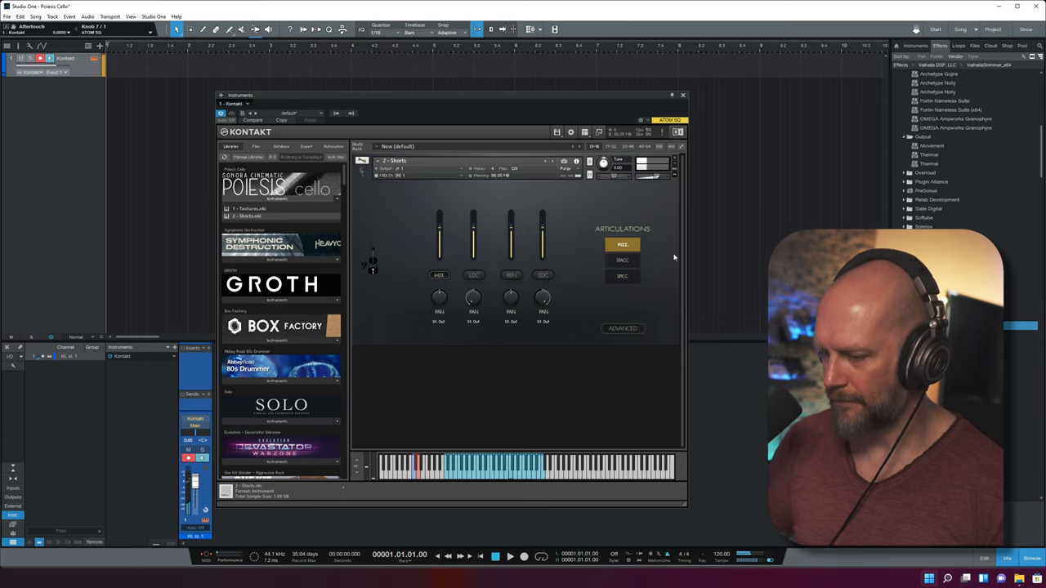
left_click(622, 260)
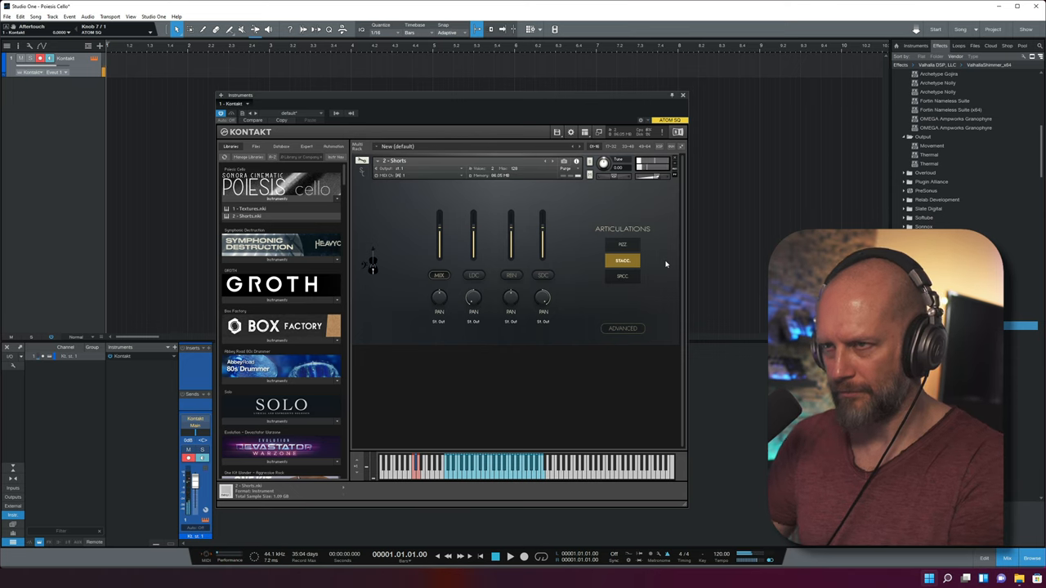
left_click(622, 276)
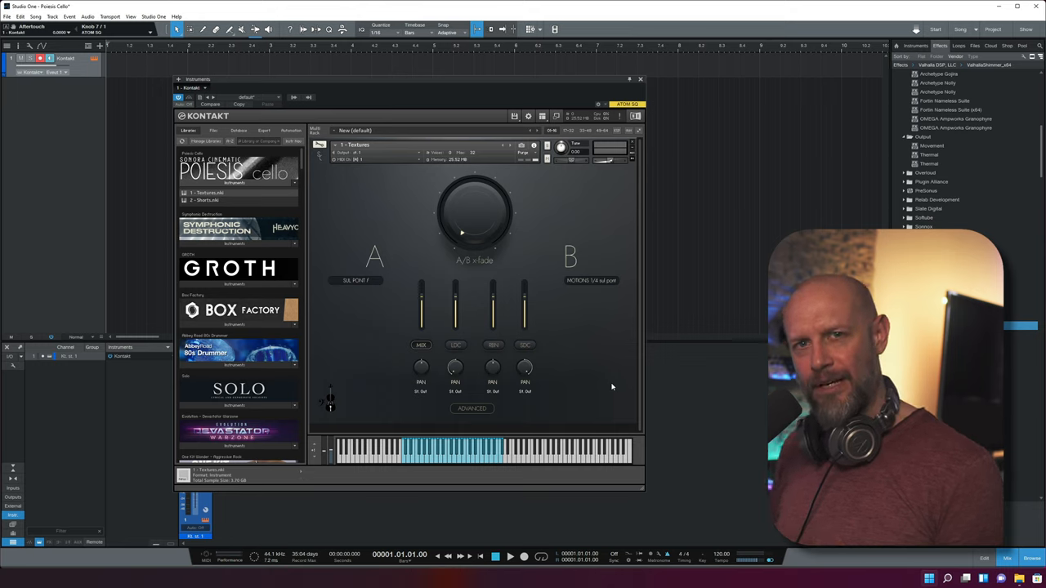
mouse_move(388, 257)
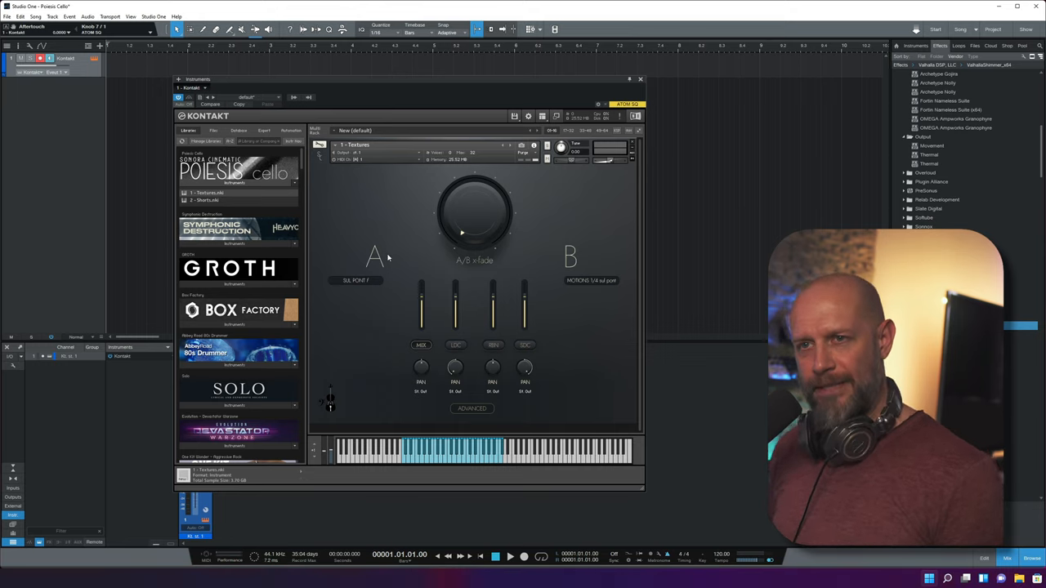
mouse_move(600, 221)
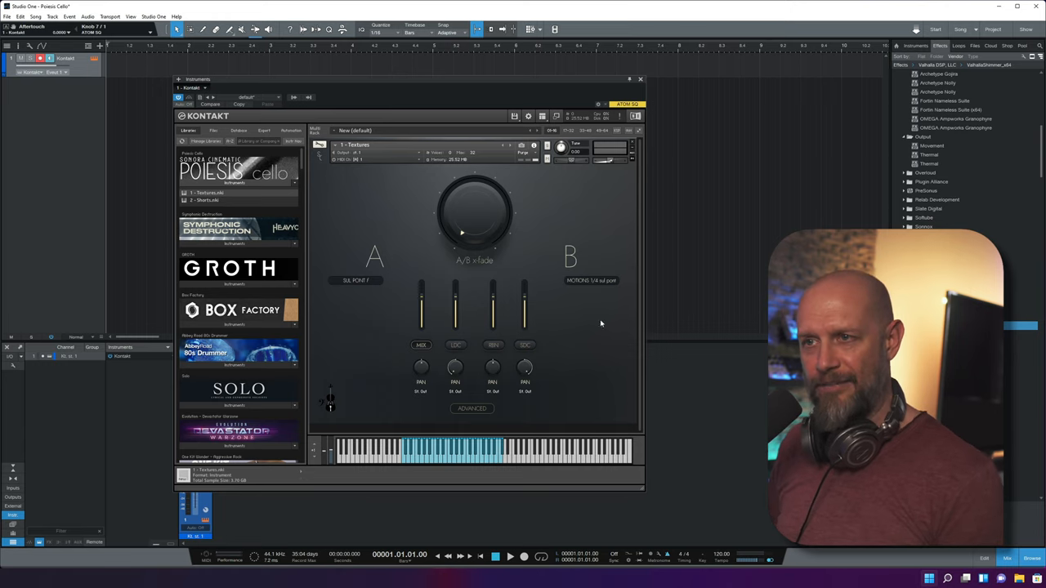
mouse_move(341, 295)
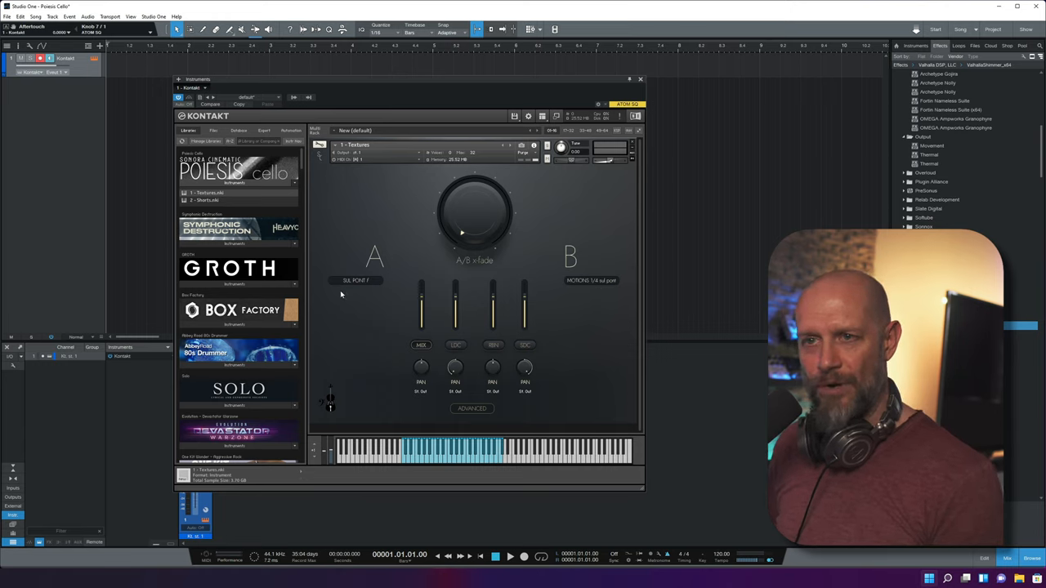